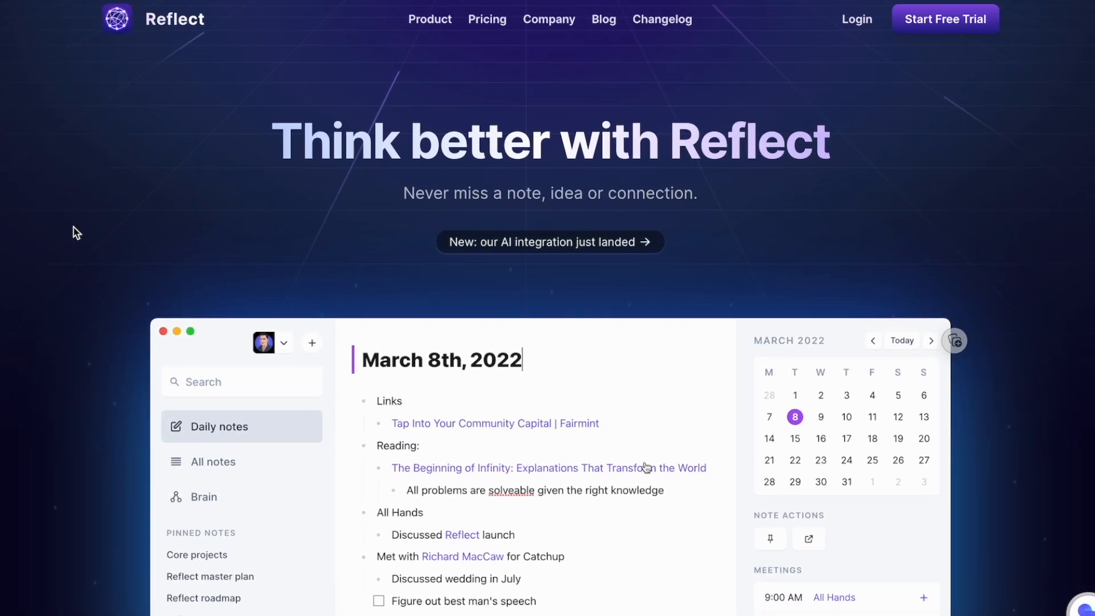
Step: Scroll the Reflect homepage and launch tweet before opening the 'Heal Your Gut, Heal Your Mind' note
scroll(down, 3)
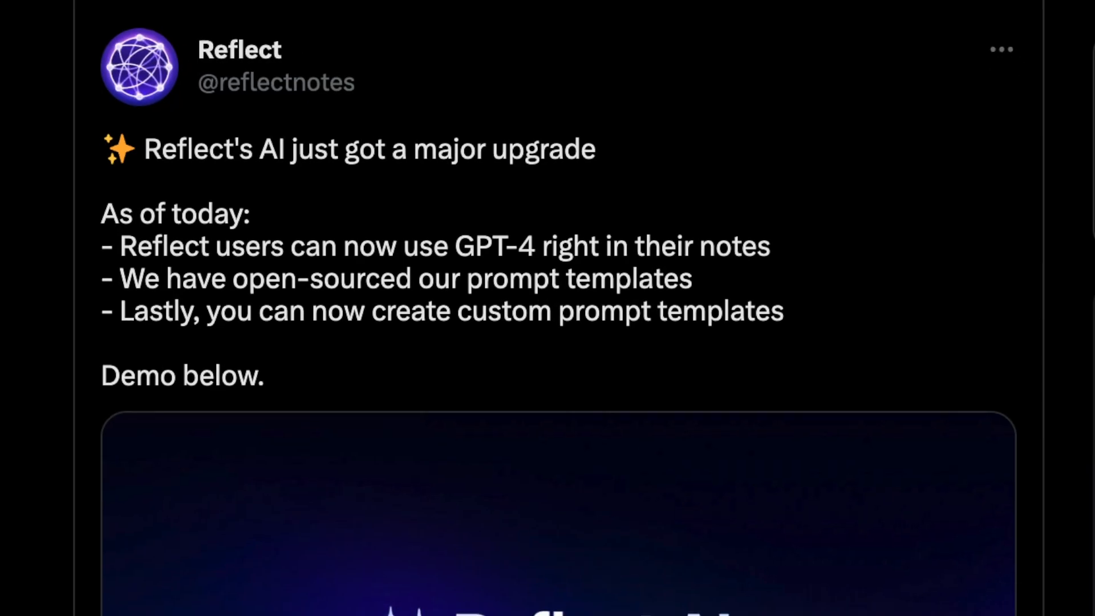
scroll(down, 3)
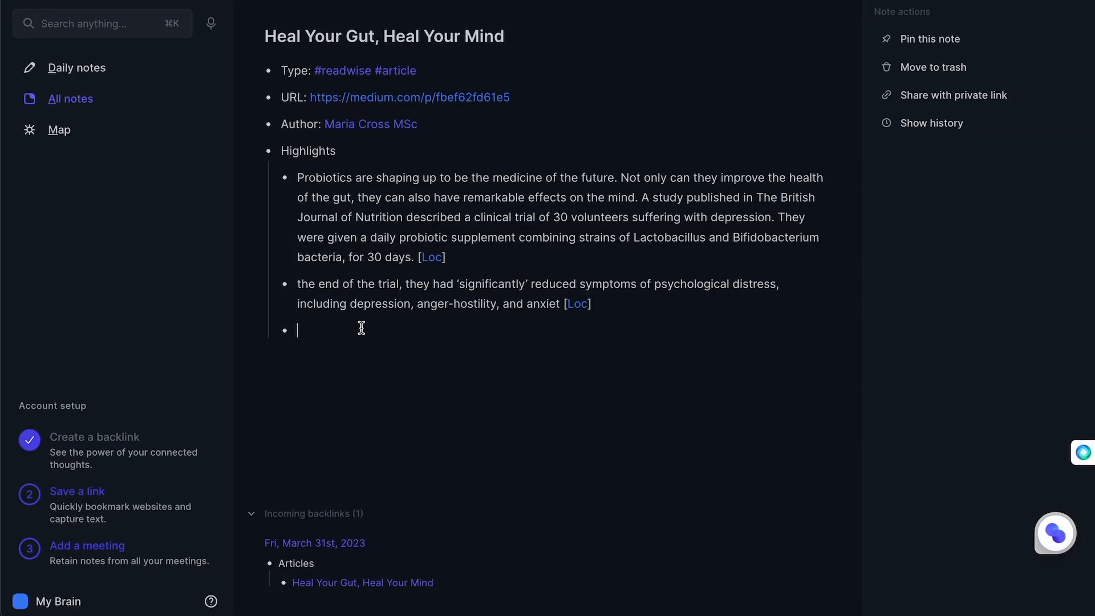
Step: Invoke /ai on the empty bullet, browse the templates, and ask 'give me a summary'
text(/ai)
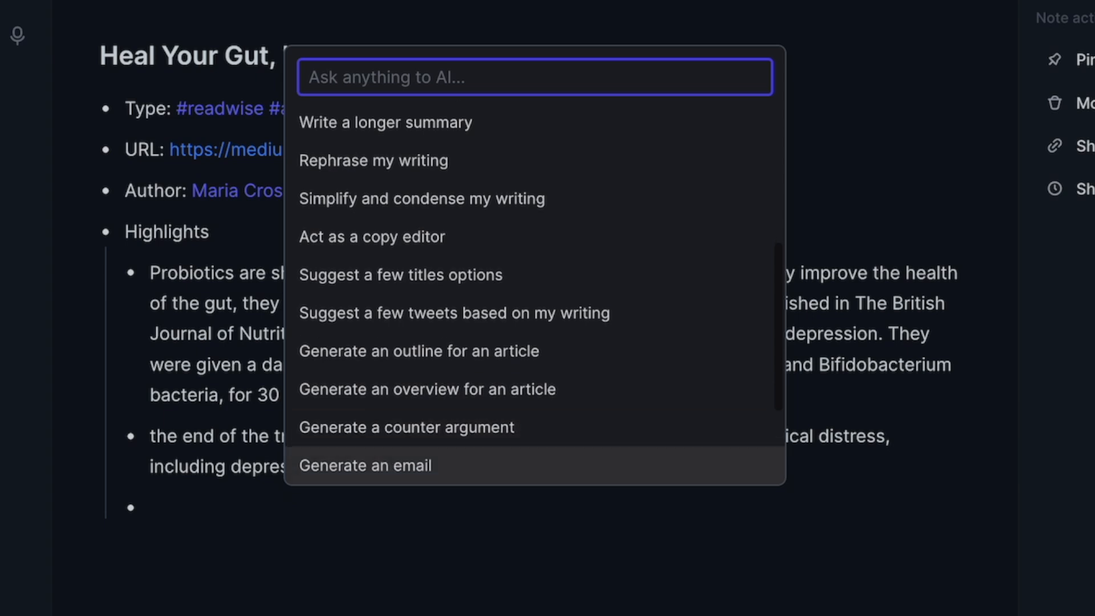
scroll(down, 3)
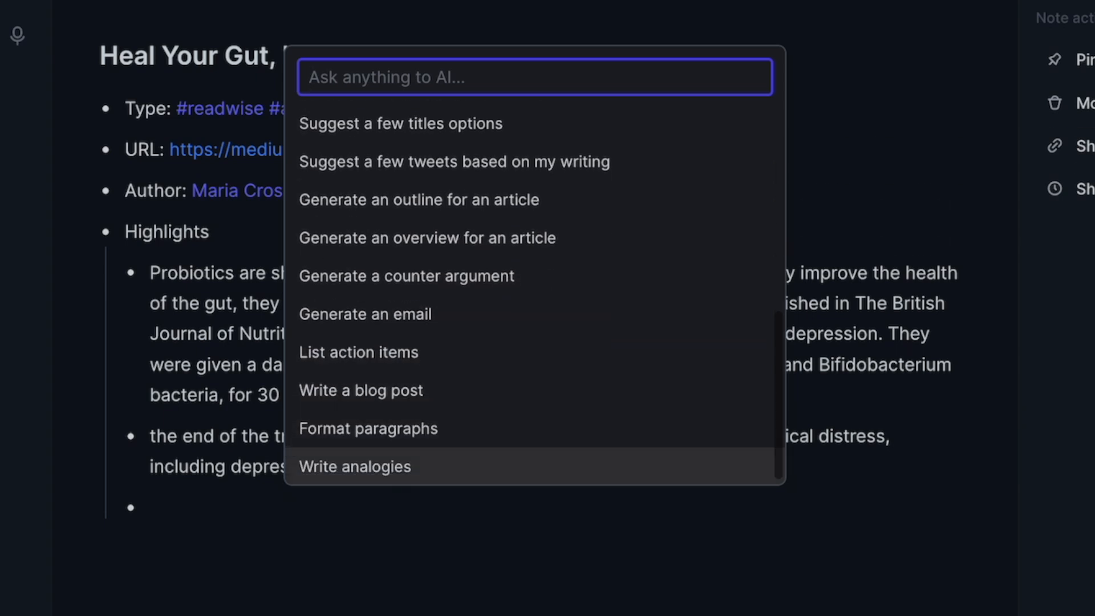
text(give me a summary)
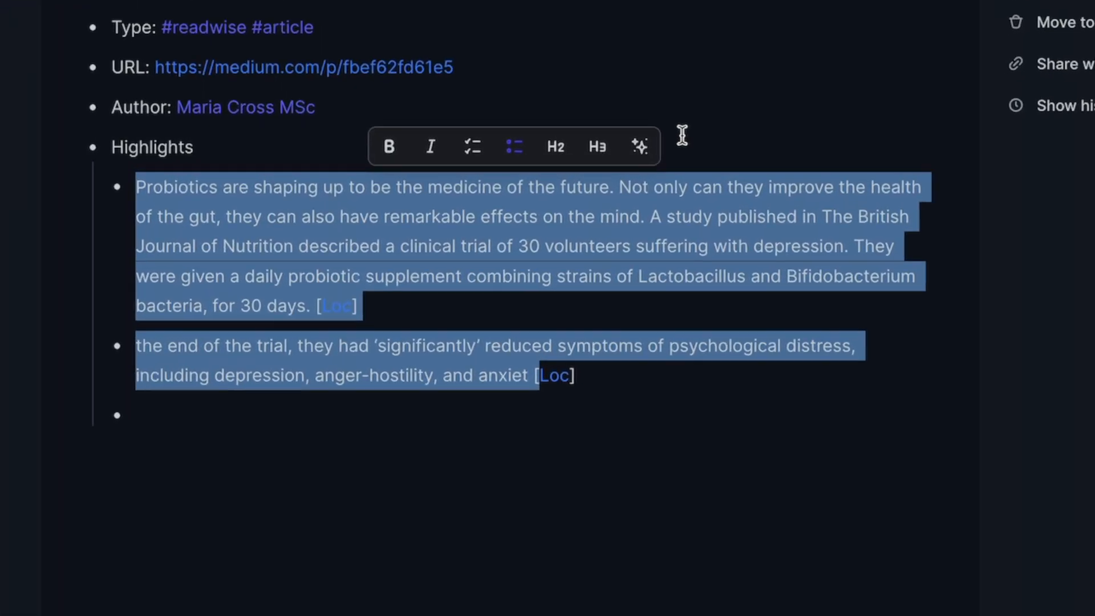
Step: Run 'Write a longer summary' on the two selected highlight bullets via the AI sparkle button
click(639, 147)
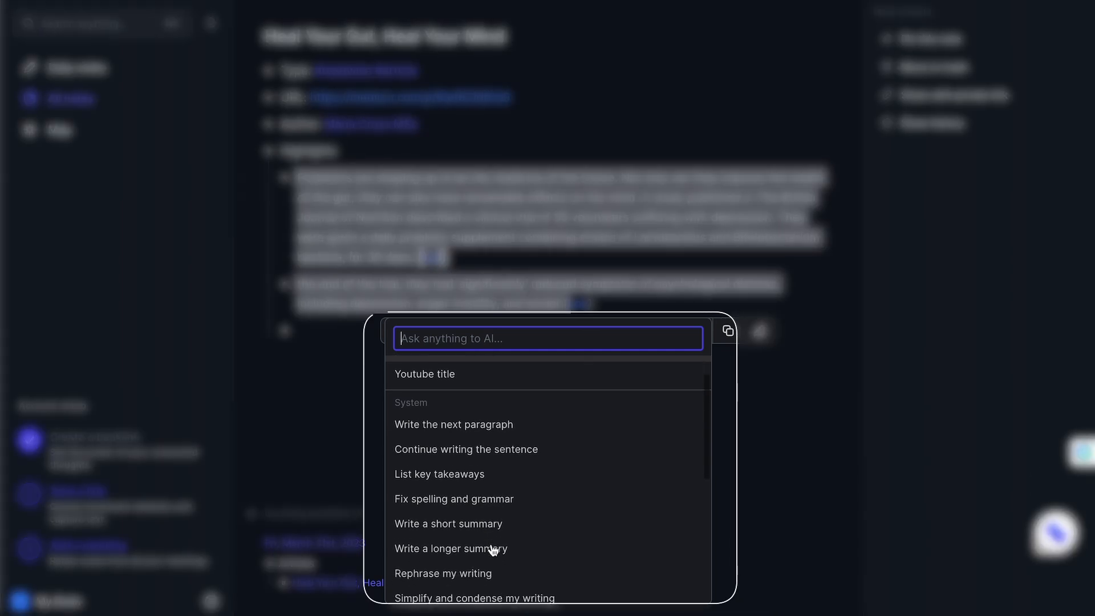
click(439, 474)
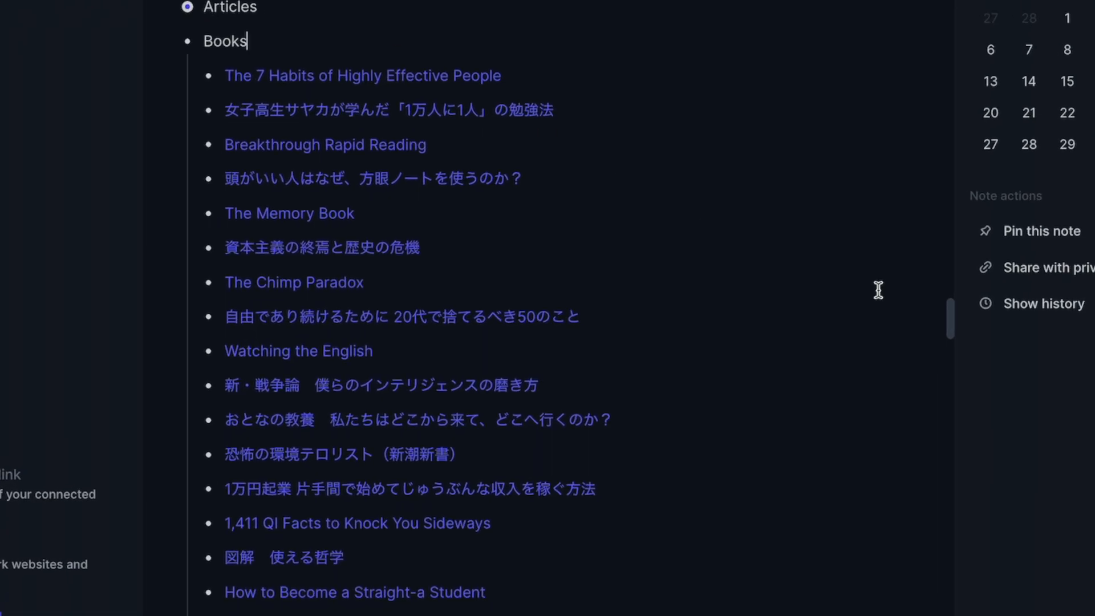
Step: Scroll the Books list in the daily note, then switch to the All notes table
scroll(down, 3)
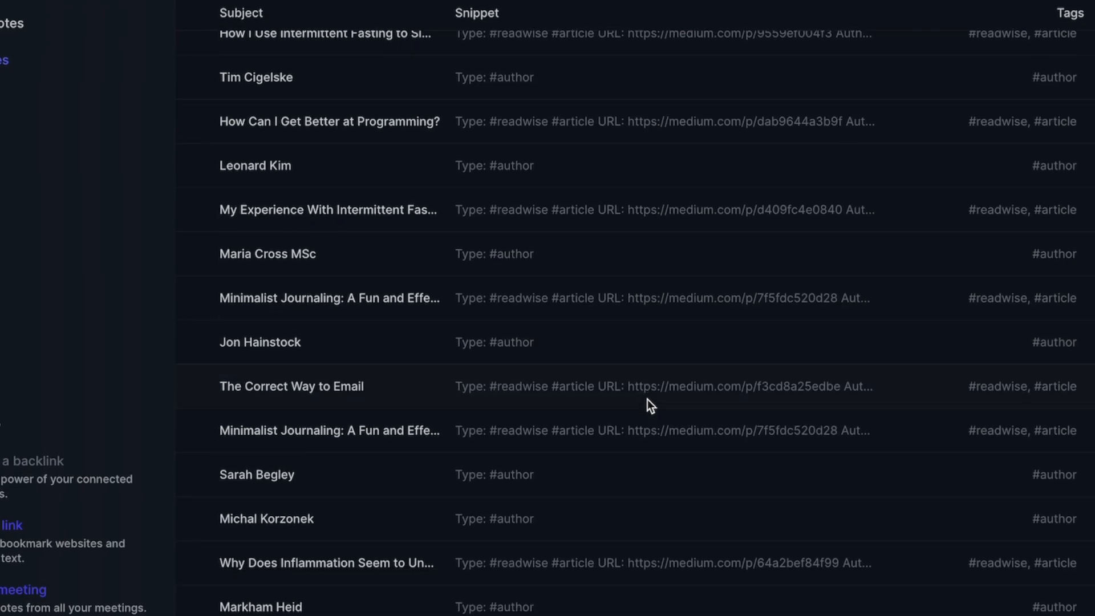
scroll(down, 3)
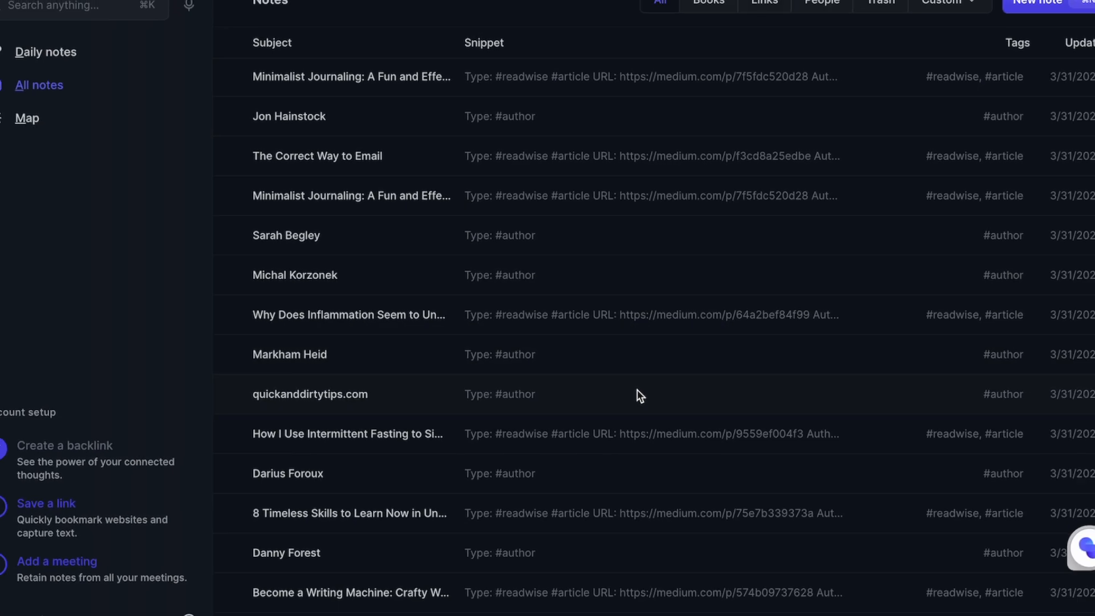
click(27, 117)
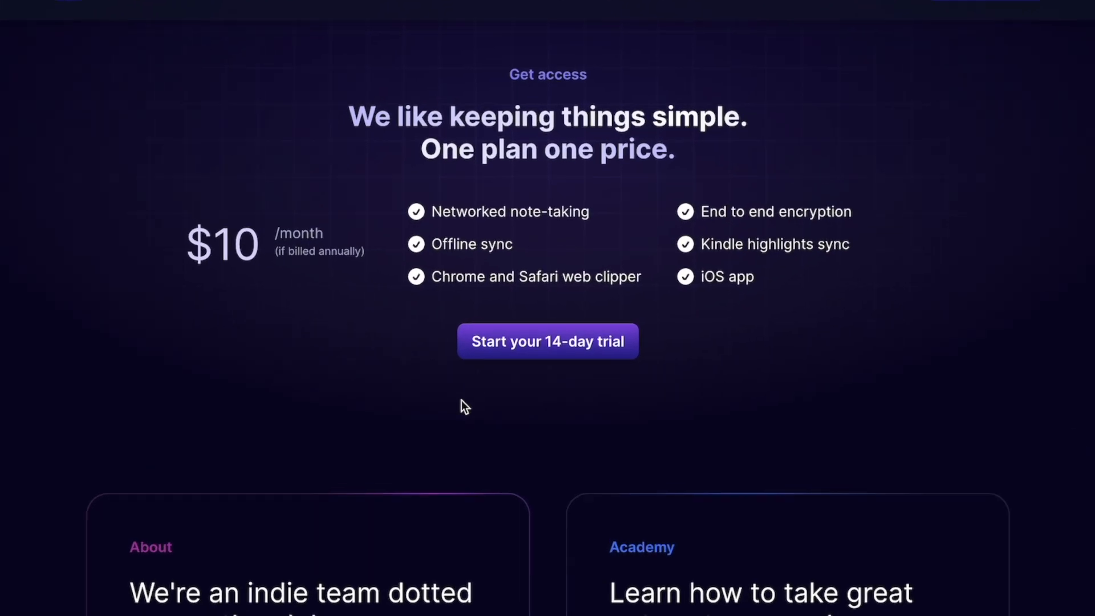
Step: Scroll through Reflect's $10/month pricing and down the mem.ai page to the Mem X section
scroll(down, 3)
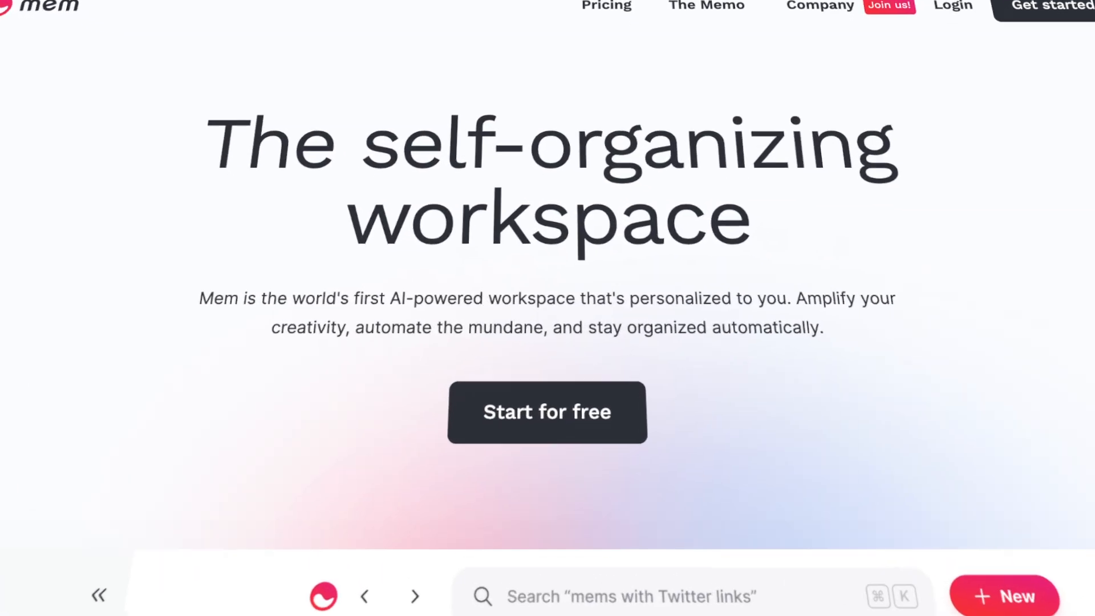
scroll(down, 3)
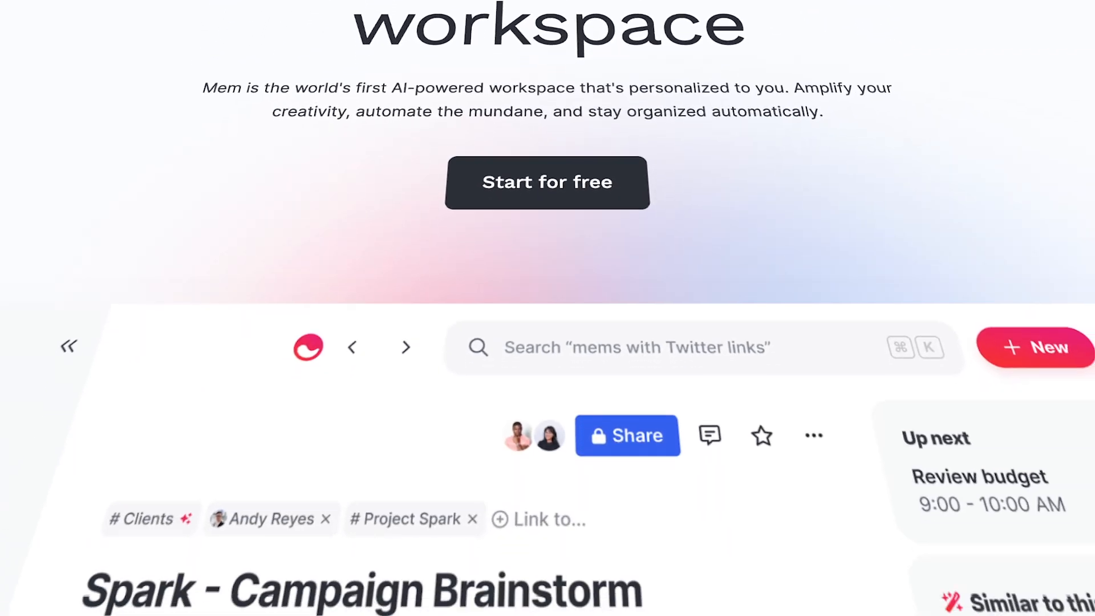
scroll(down, 3)
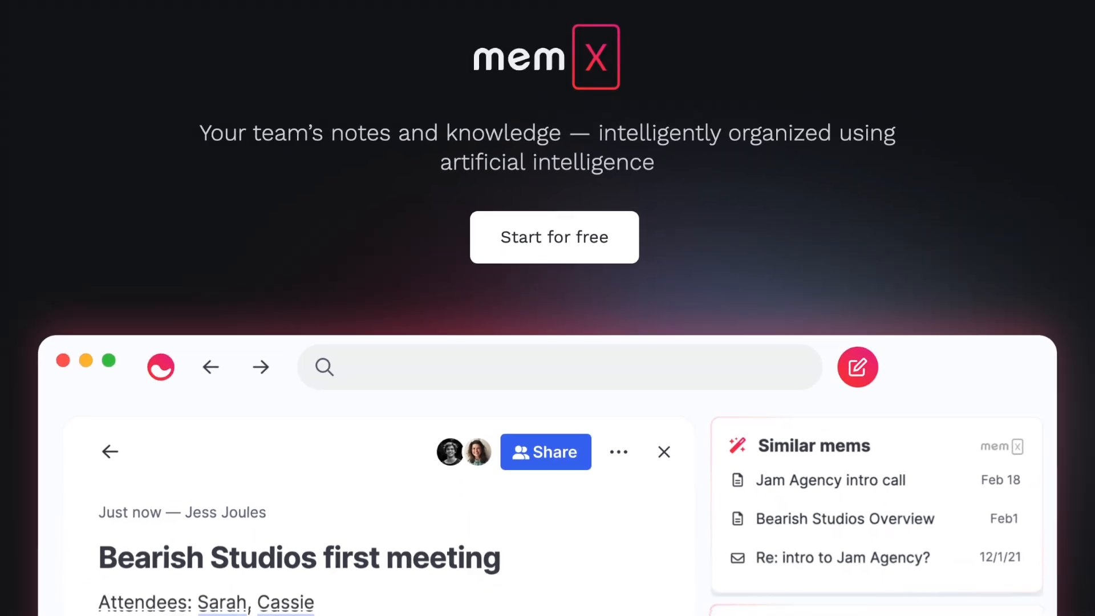
scroll(down, 3)
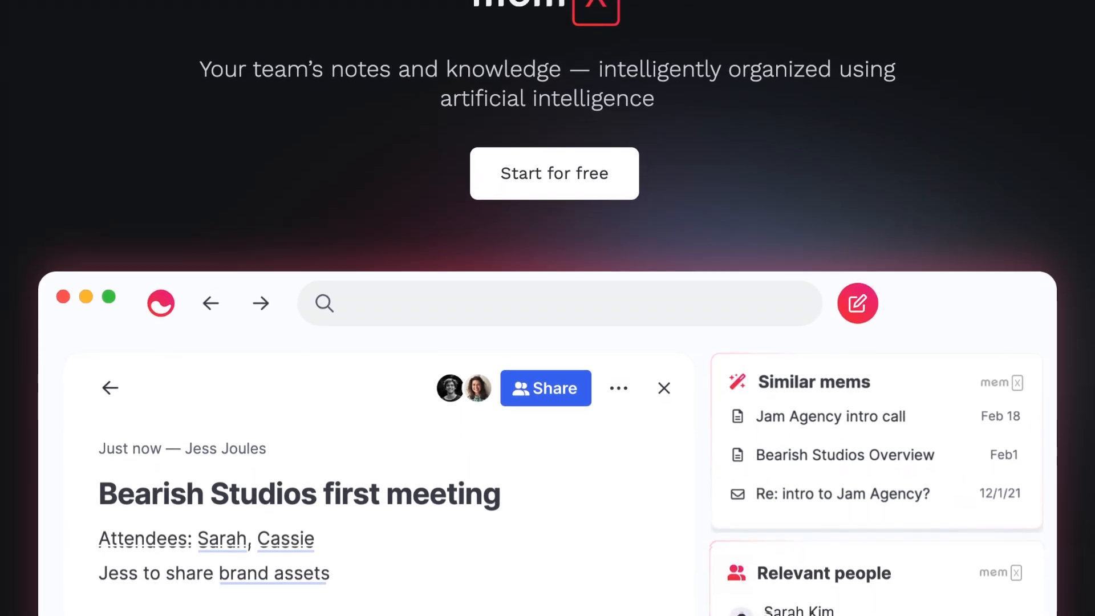
scroll(down, 3)
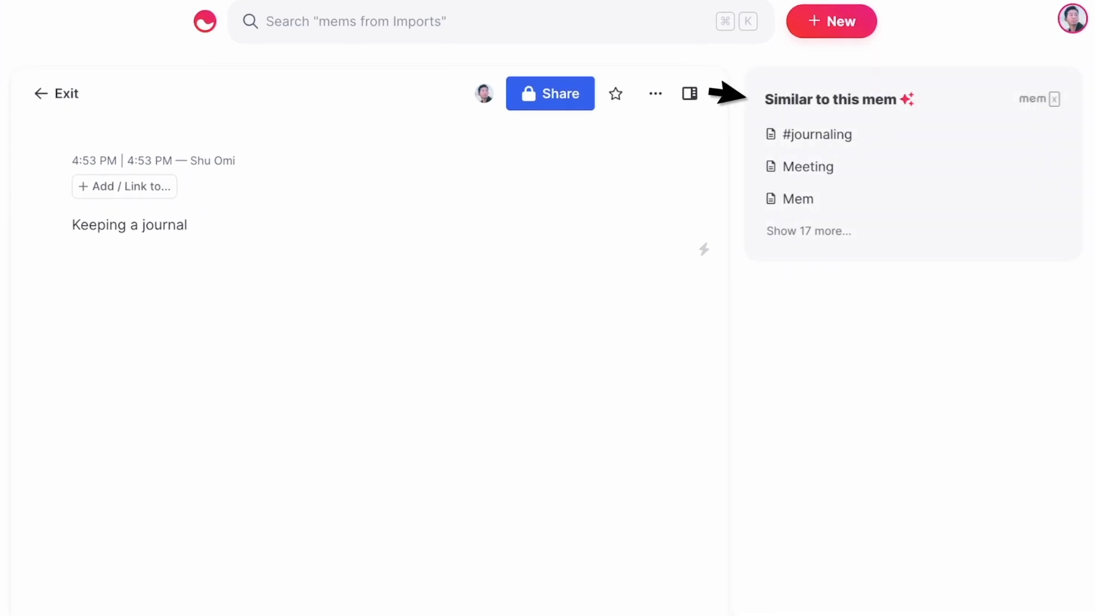
mouse_move(802, 169)
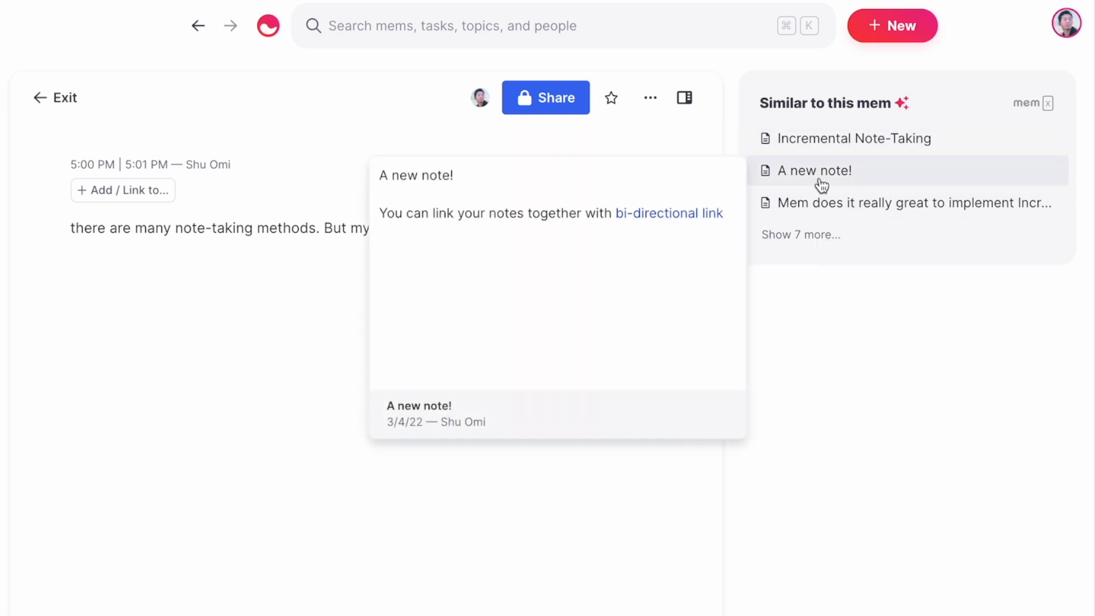
click(801, 234)
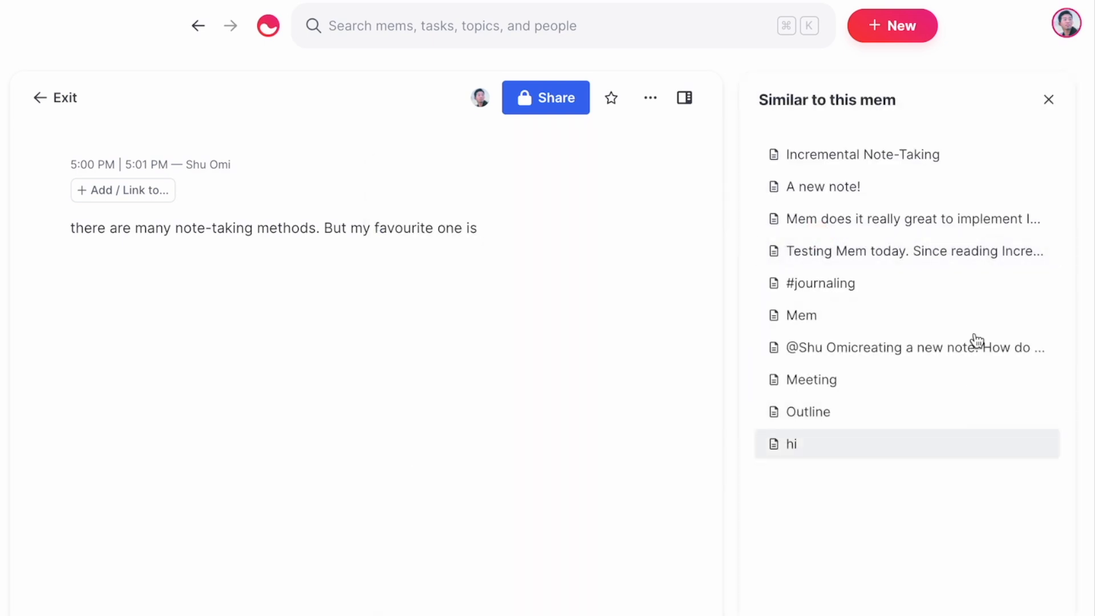
text(@inc)
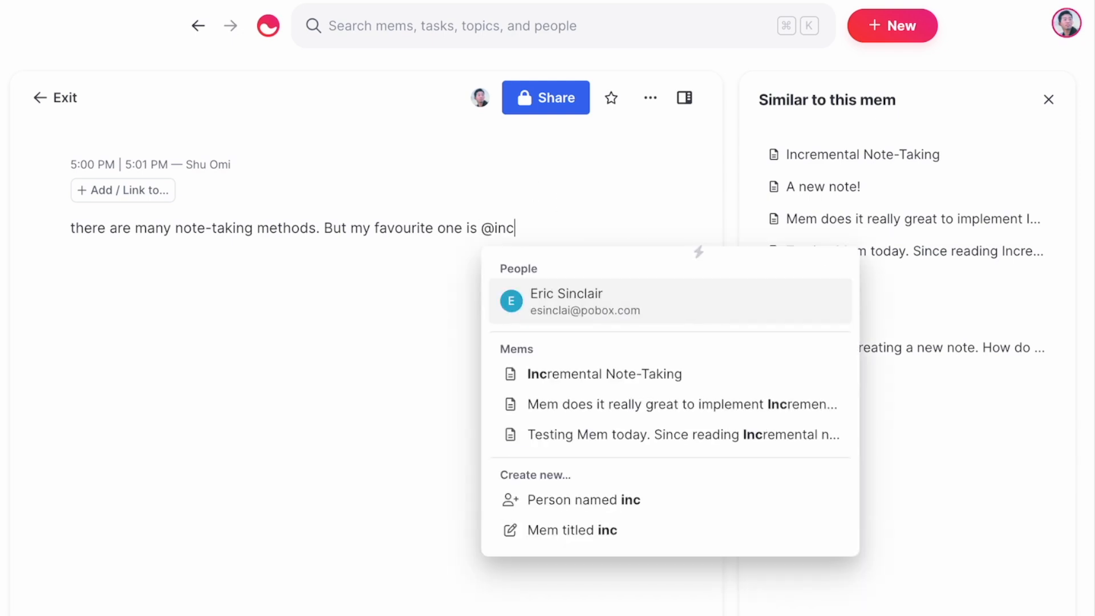
click(603, 374)
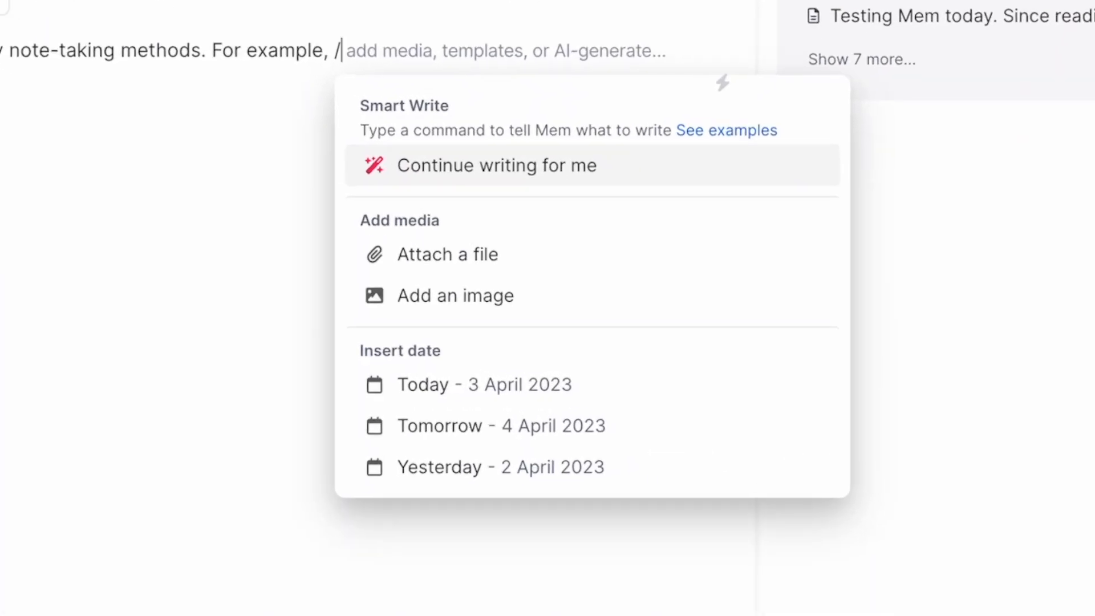
Step: Use Smart Write's 'Continue writing for me' after 'For example,' to generate the paragraphs
click(496, 166)
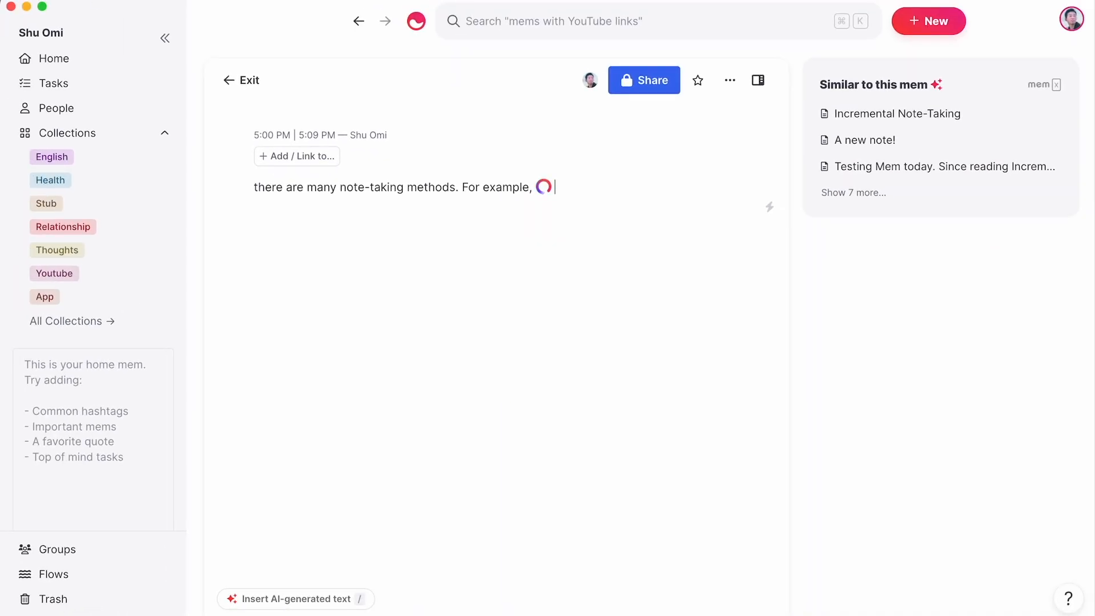
click(295, 599)
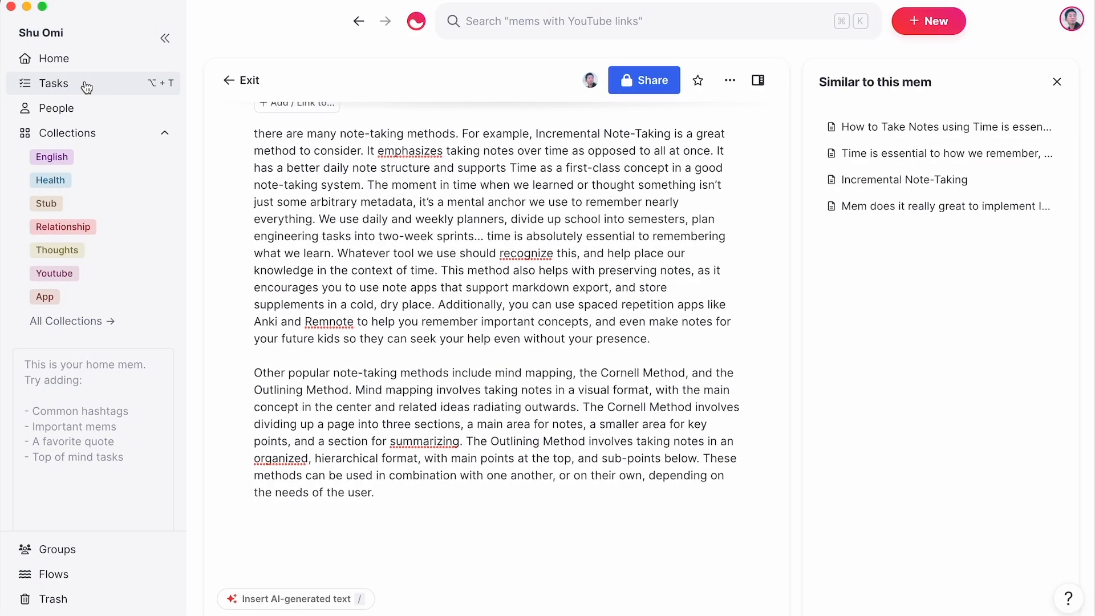
Step: Visit Tasks and Groups, then open the 'Why AI is a small business's best friend' mem
click(54, 83)
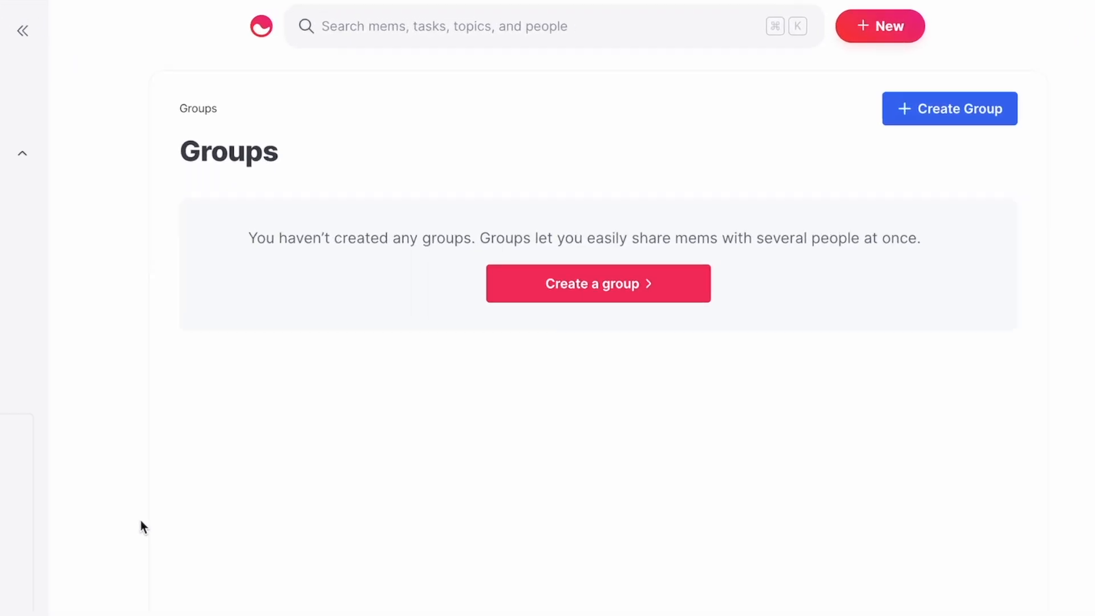
click(596, 284)
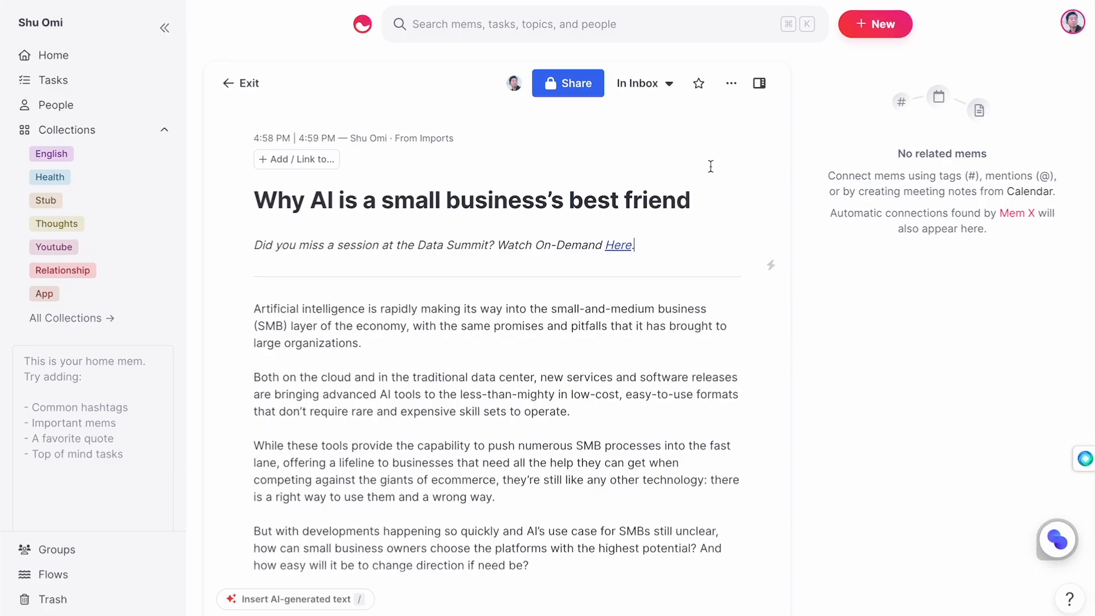
click(568, 83)
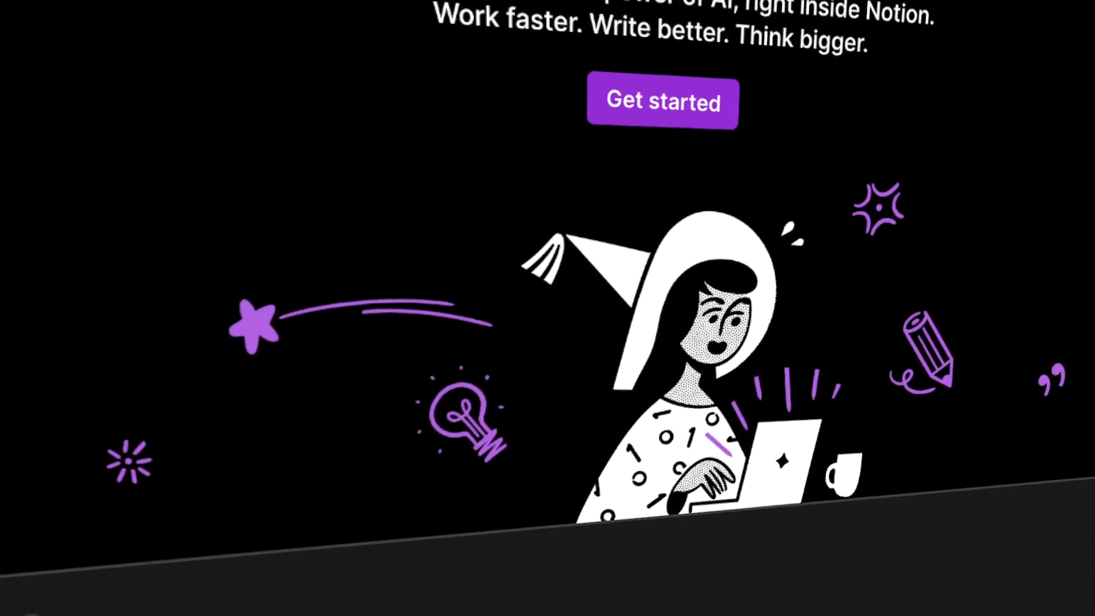
Step: Browse Notion's Ask AI templates and submit the question 'what are the best product'
scroll(down, 3)
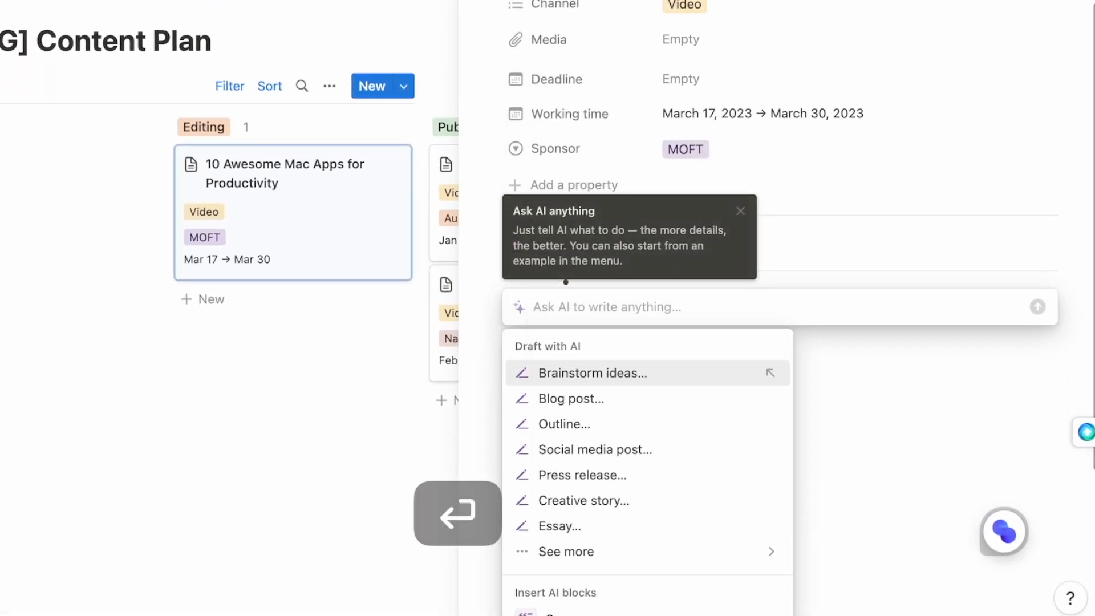
key(down)
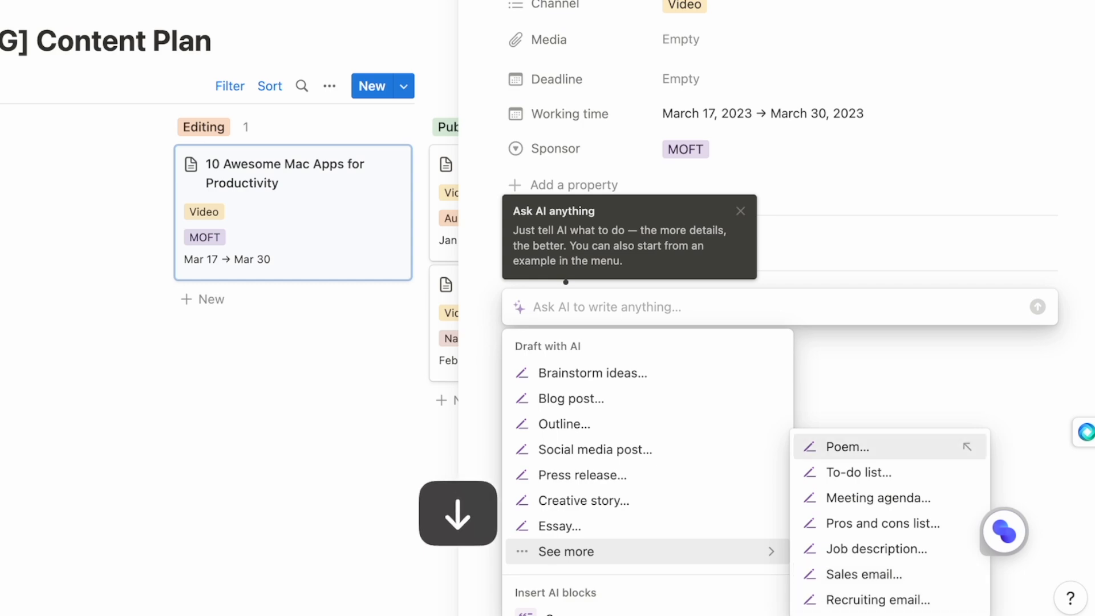
text(what are the best product)
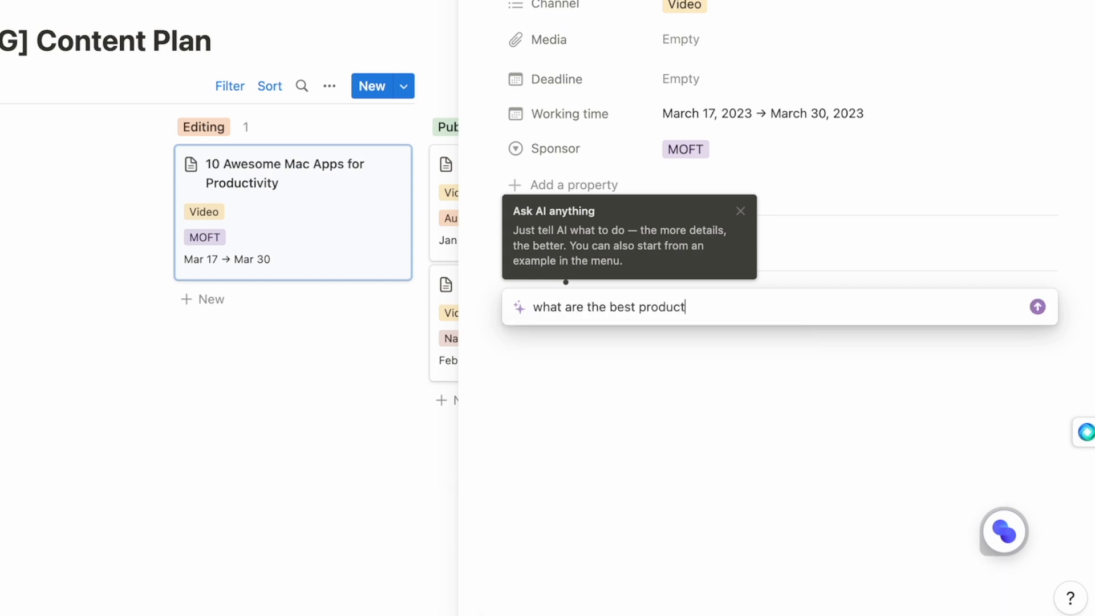
click(1038, 306)
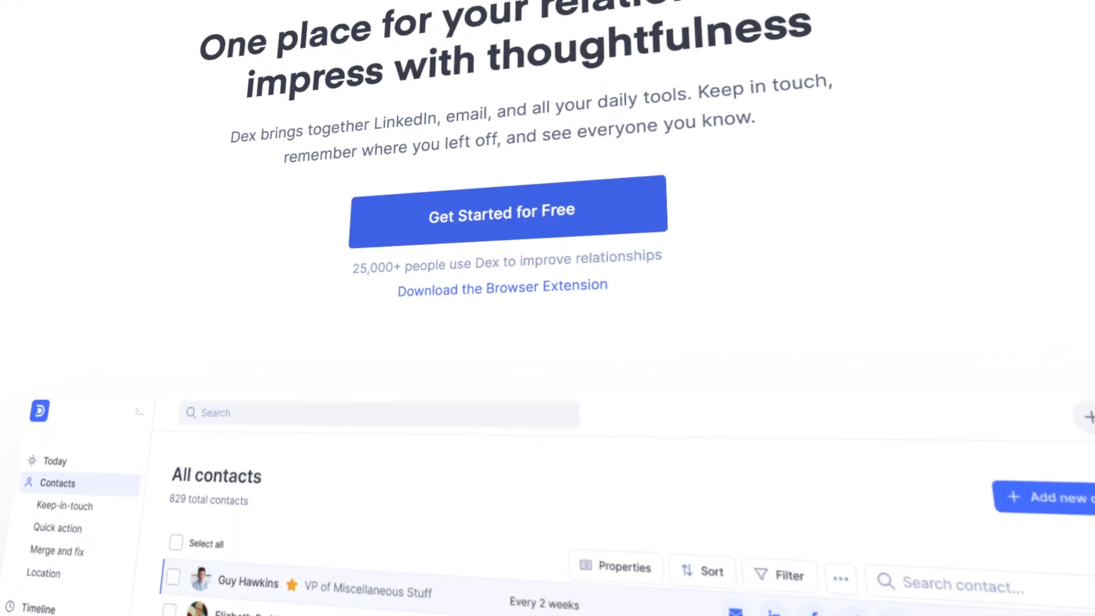
Step: Review Dex saving the Pope Francis contact and drafting the LinkedIn reply declining the Aviva role
scroll(down, 3)
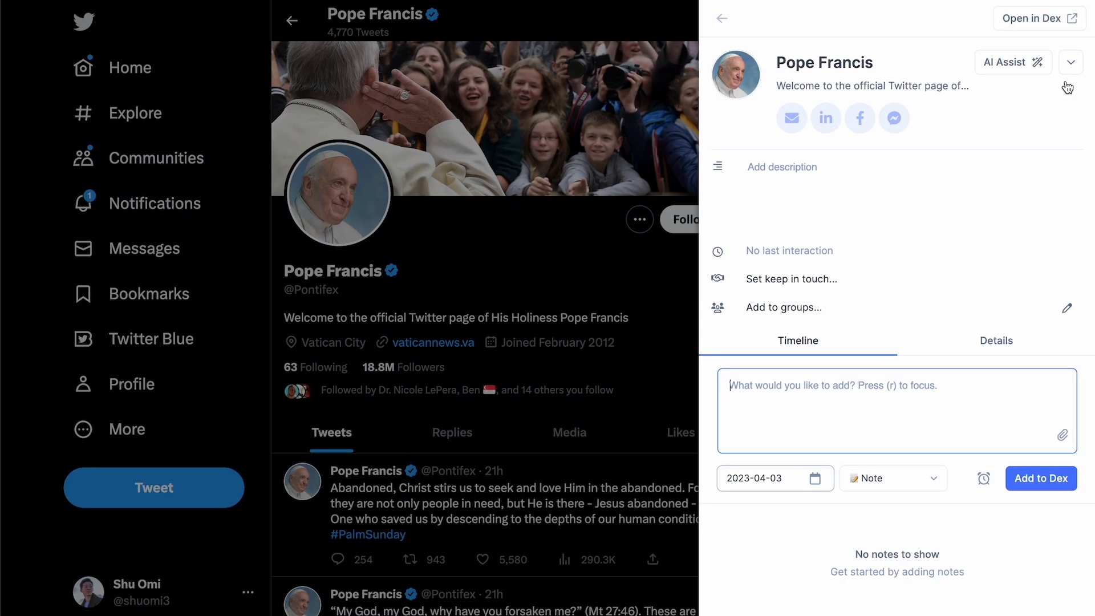
click(791, 278)
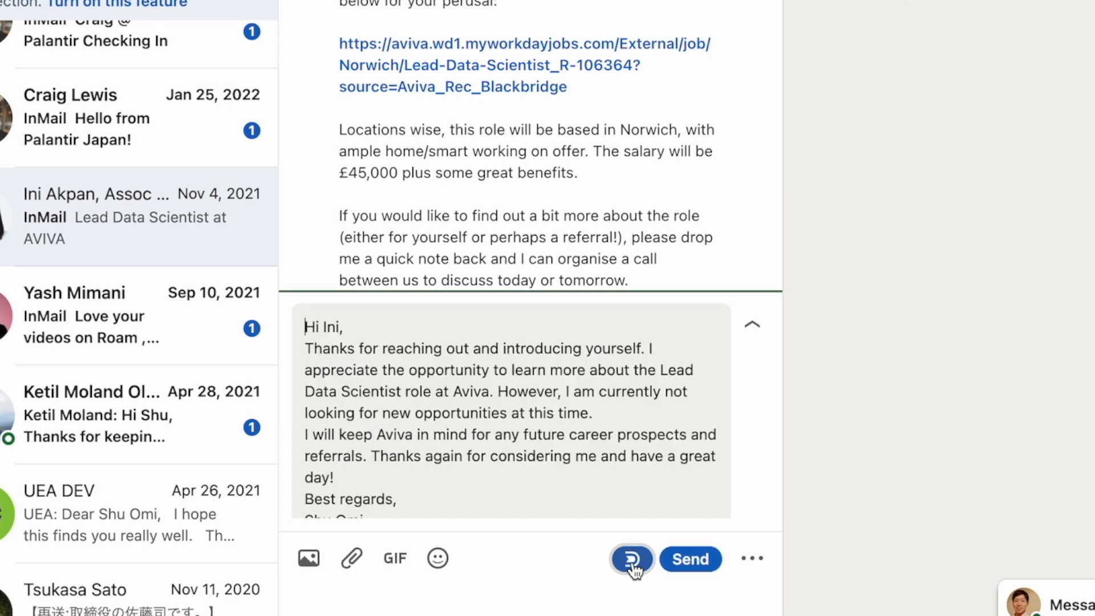
scroll(down, 3)
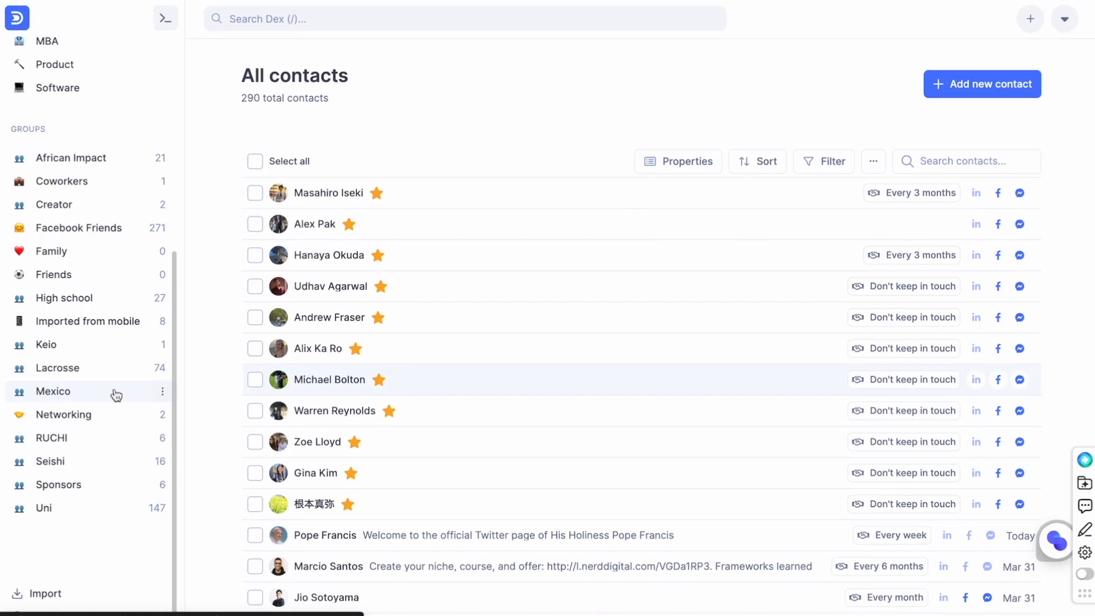
Step: Browse Dex's contact import sources, then view Today's overview and the full birthdays list
click(44, 593)
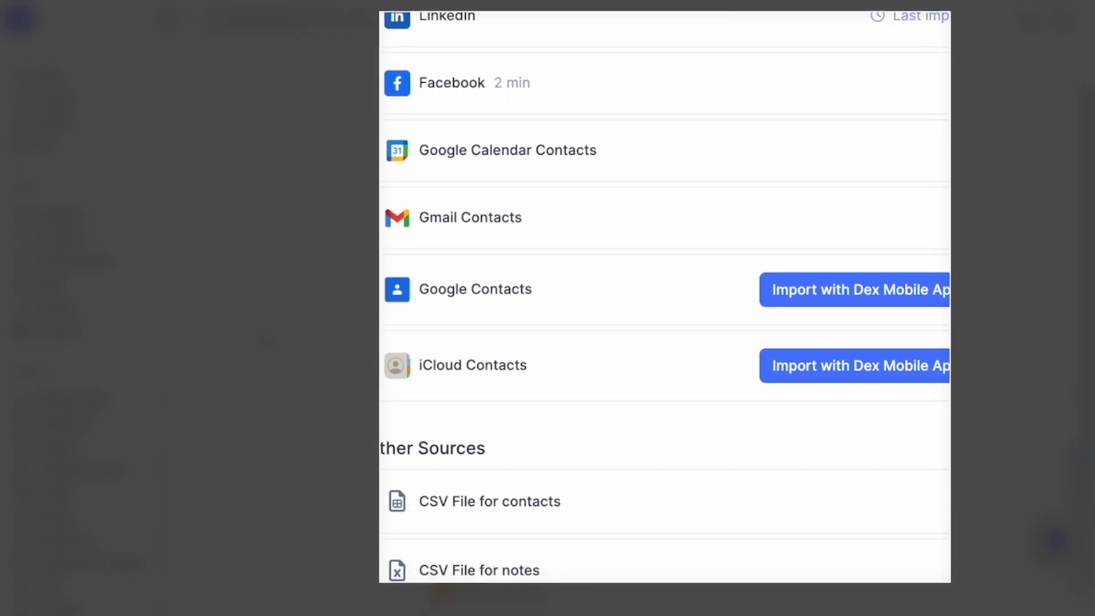
scroll(down, 3)
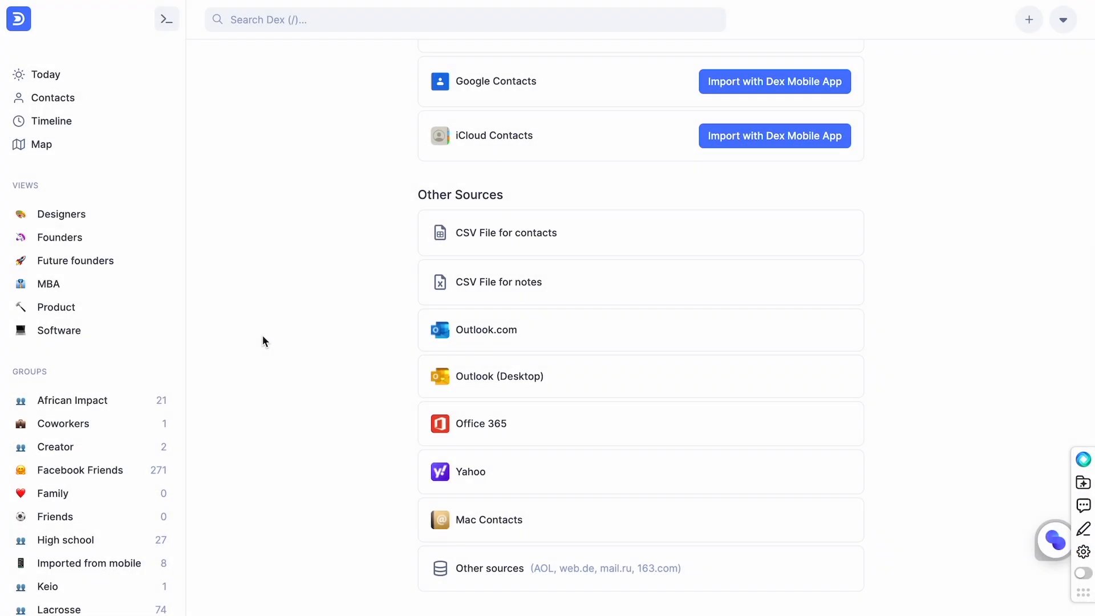
scroll(up, 3)
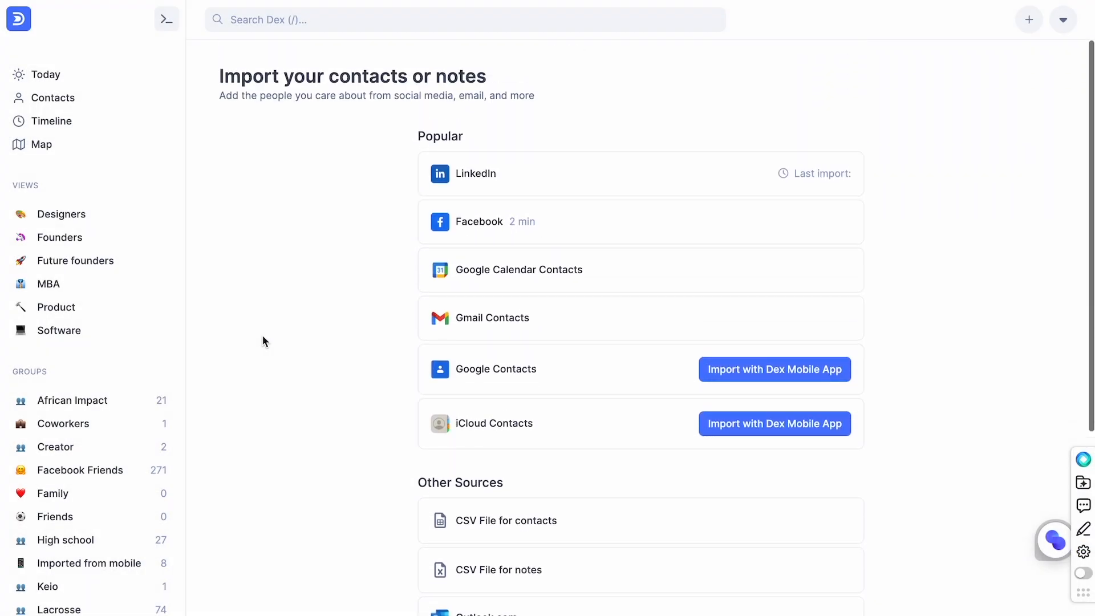
click(44, 75)
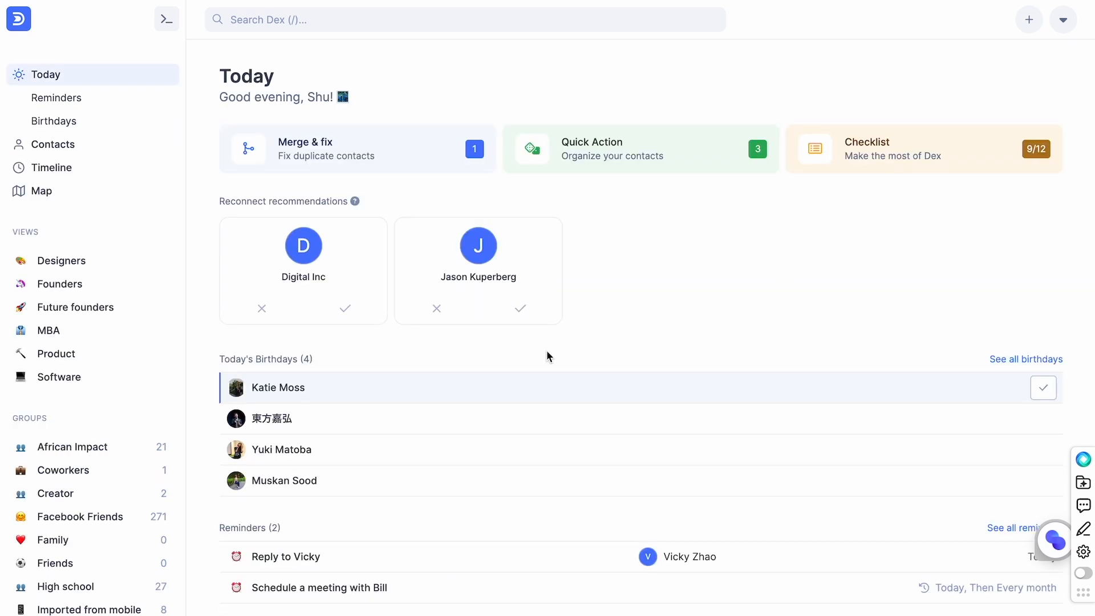
click(1024, 359)
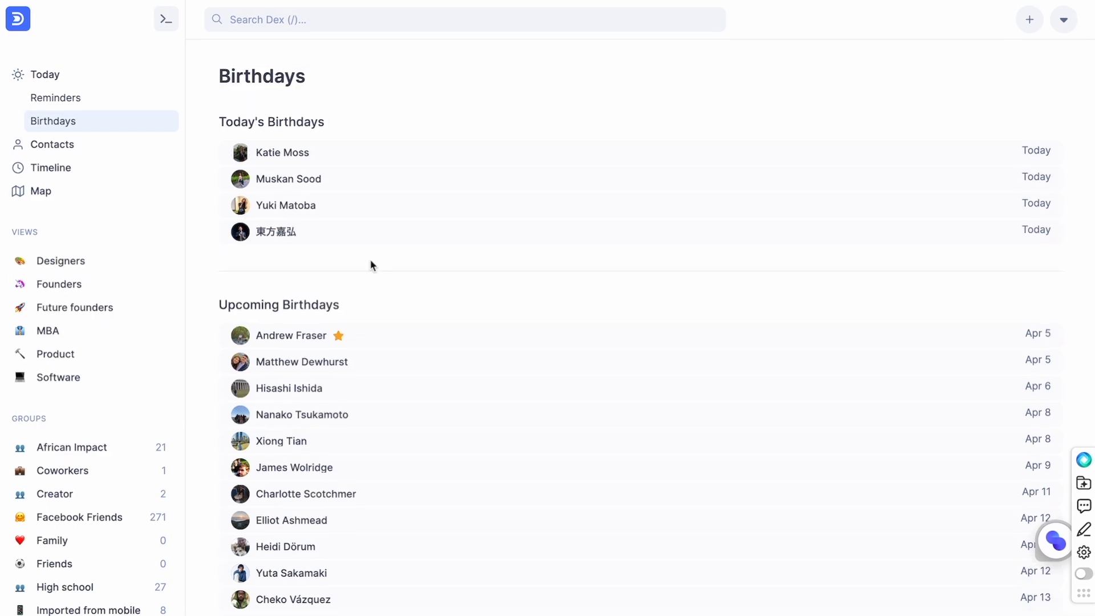
click(285, 206)
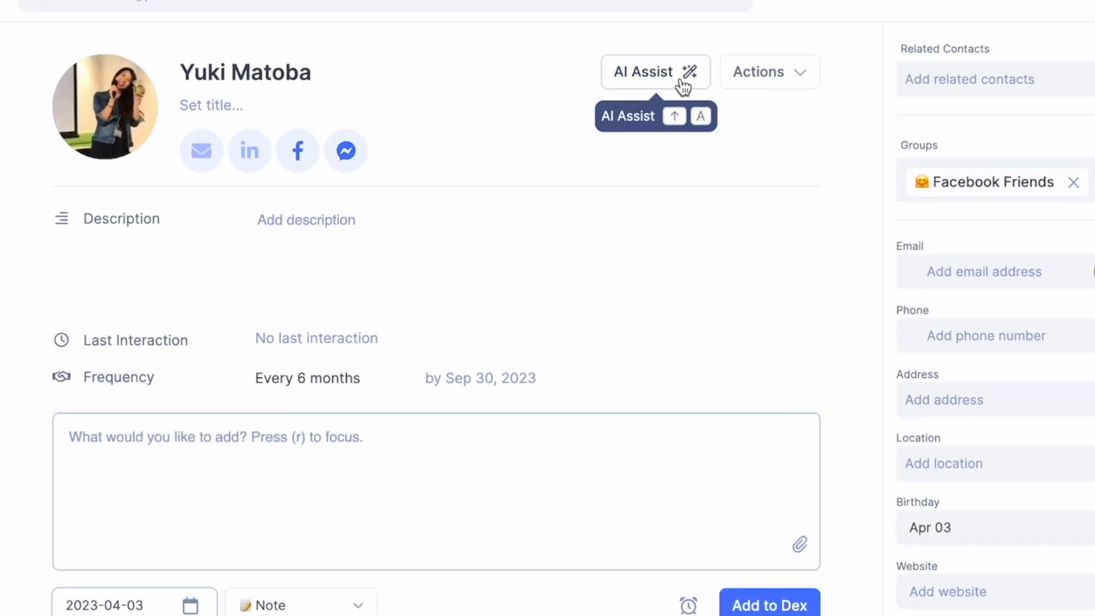
click(645, 72)
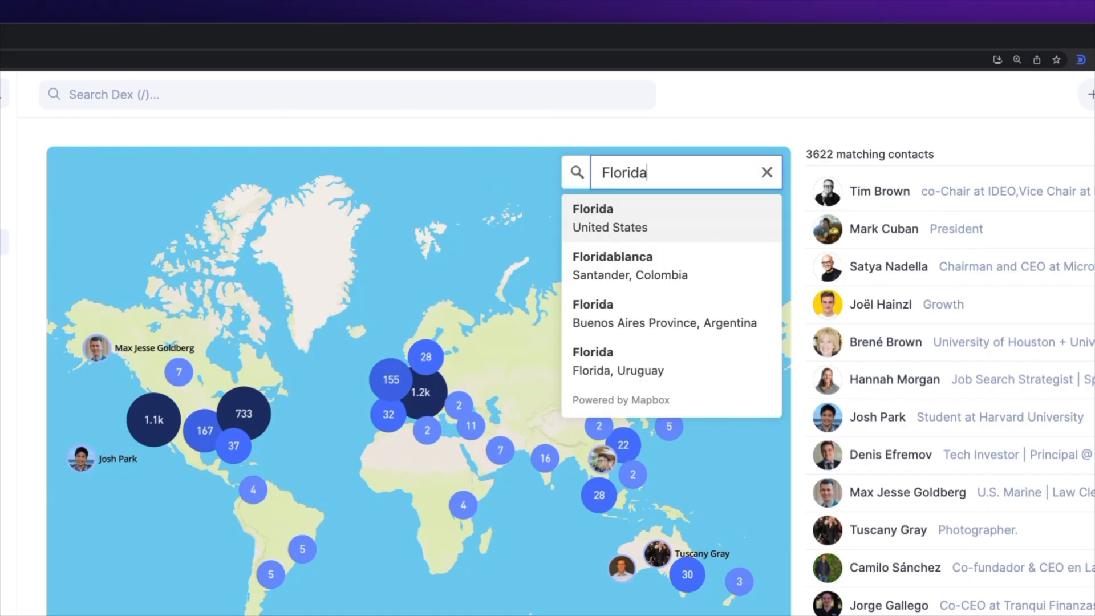
click(609, 218)
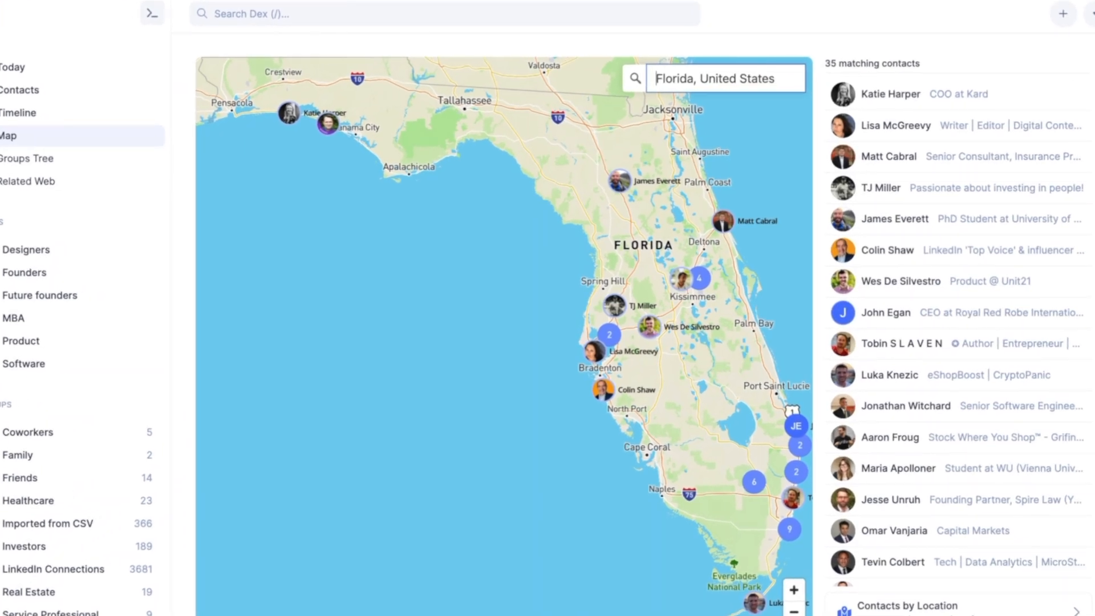
click(57, 169)
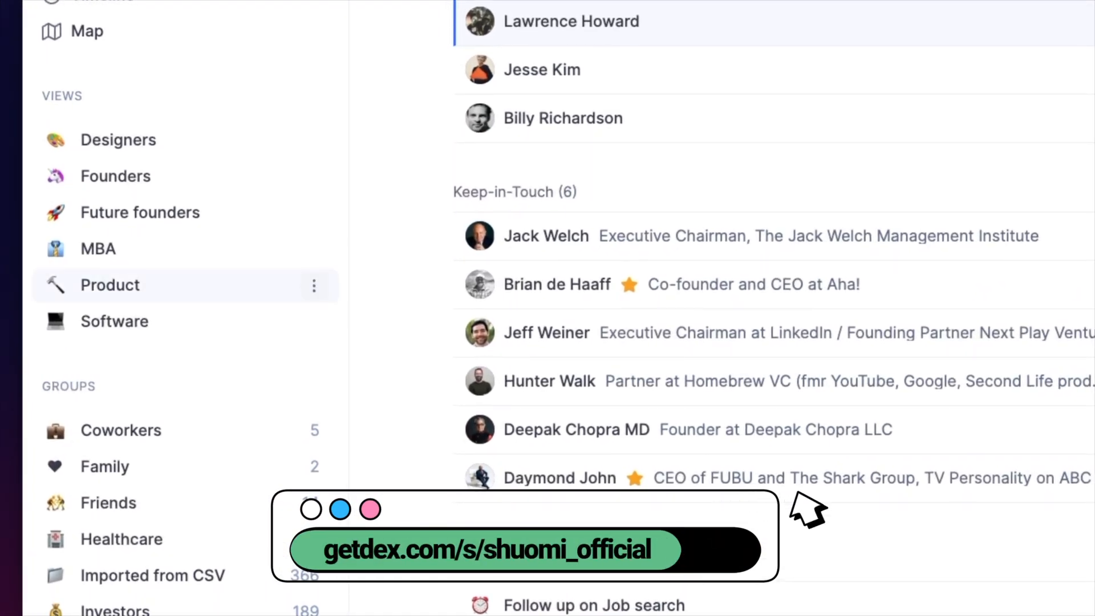
Step: Show the Product view of contacts whose title contains pm or product
click(110, 284)
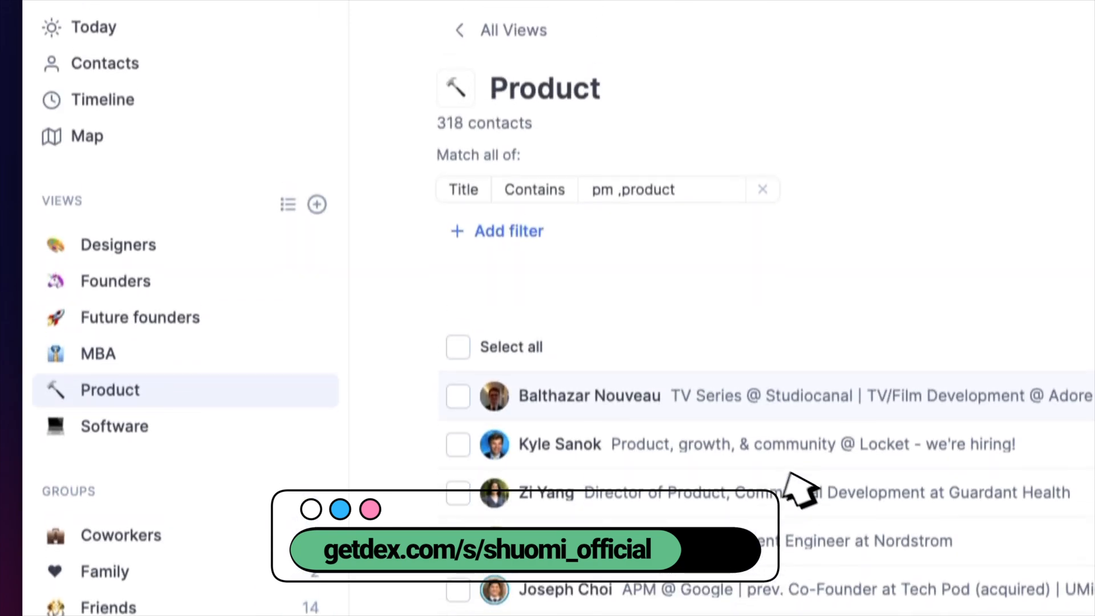
click(117, 244)
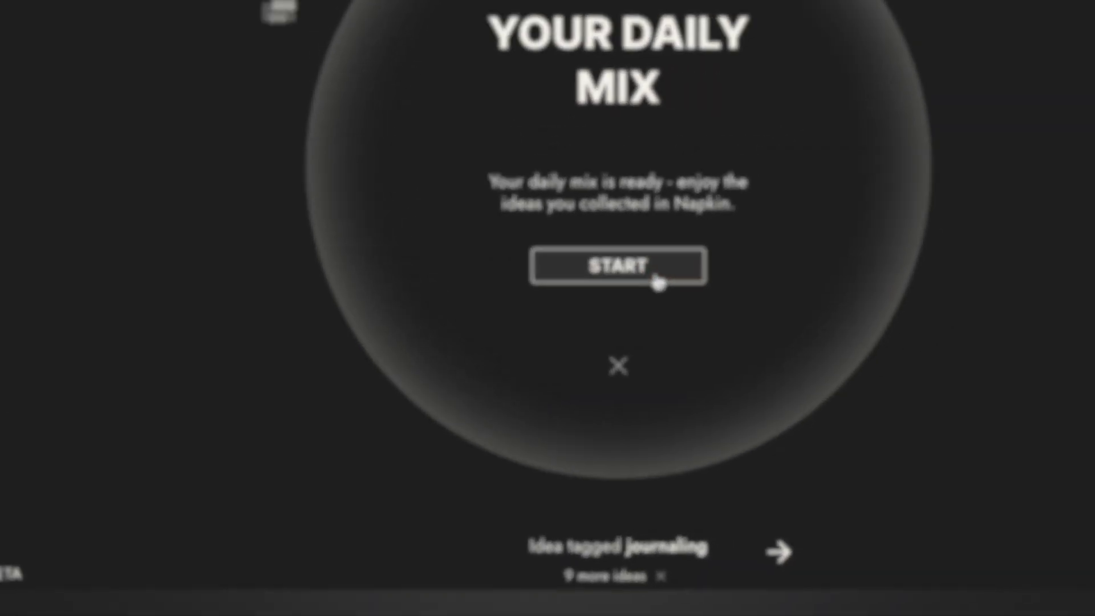
Step: Start Napkin's Your Daily Mix review of collected ideas
click(617, 267)
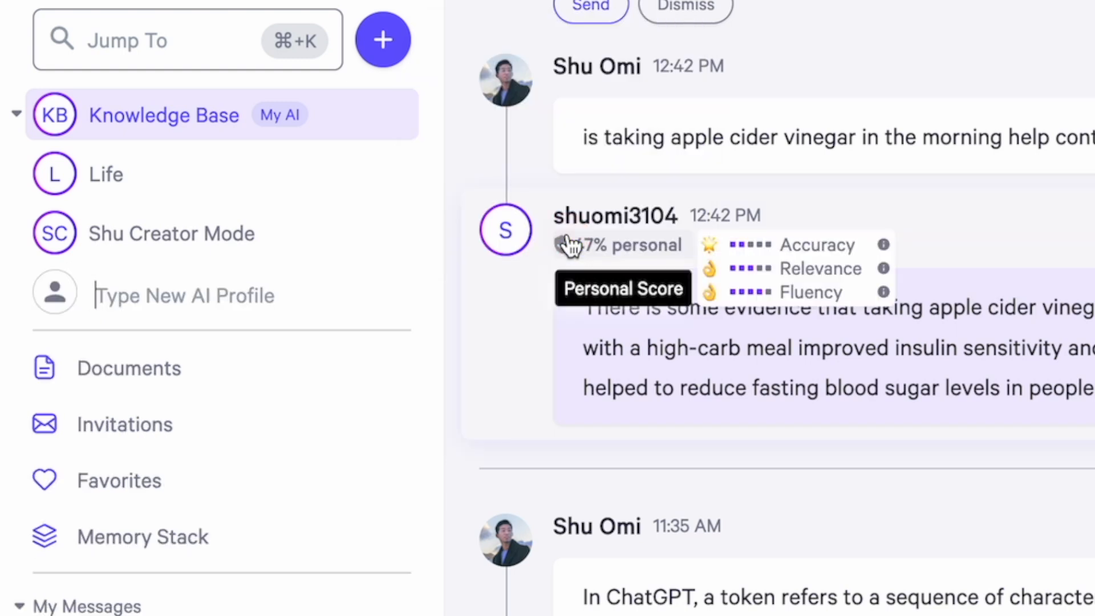
Step: Name the new Baby AI profile and send it a greeting question
text(B)
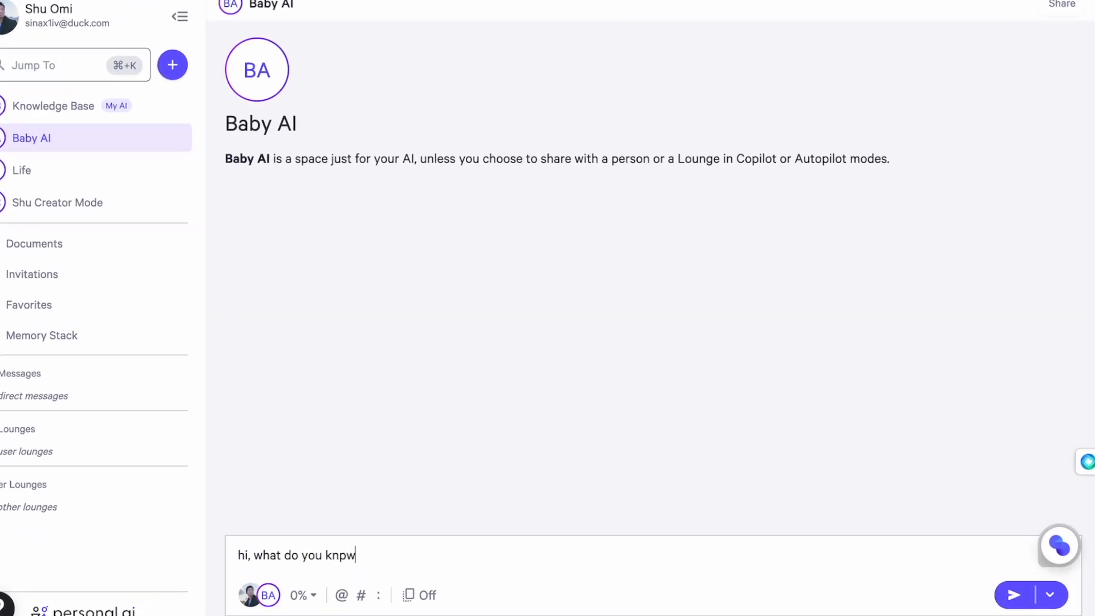
click(1013, 596)
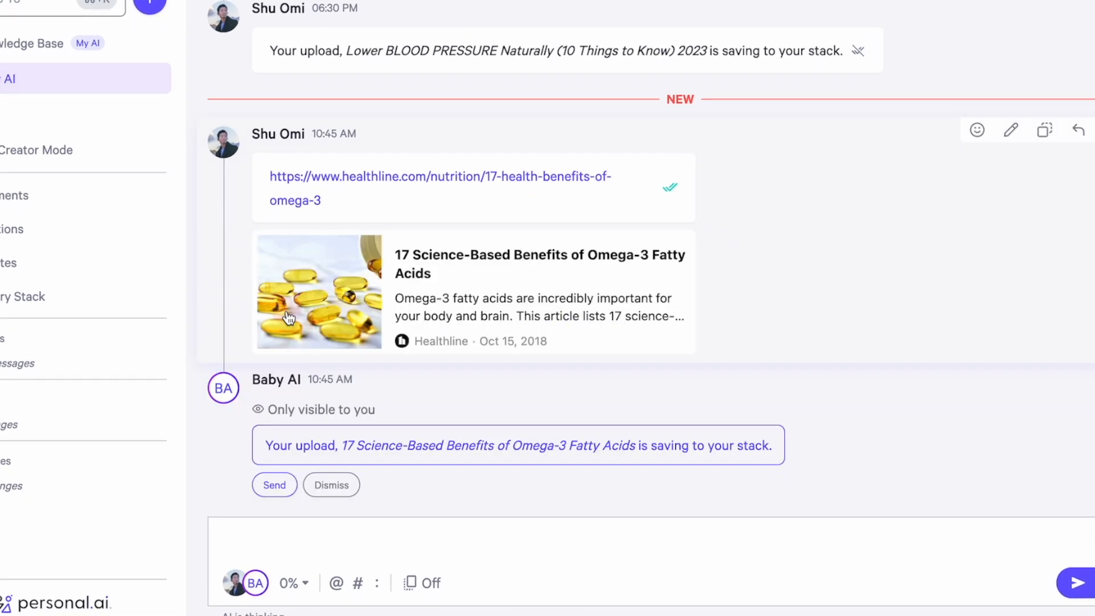
Step: View what Baby AI learned from the Healthline Omega-3 article, including the fatty-acid disease answer
click(274, 485)
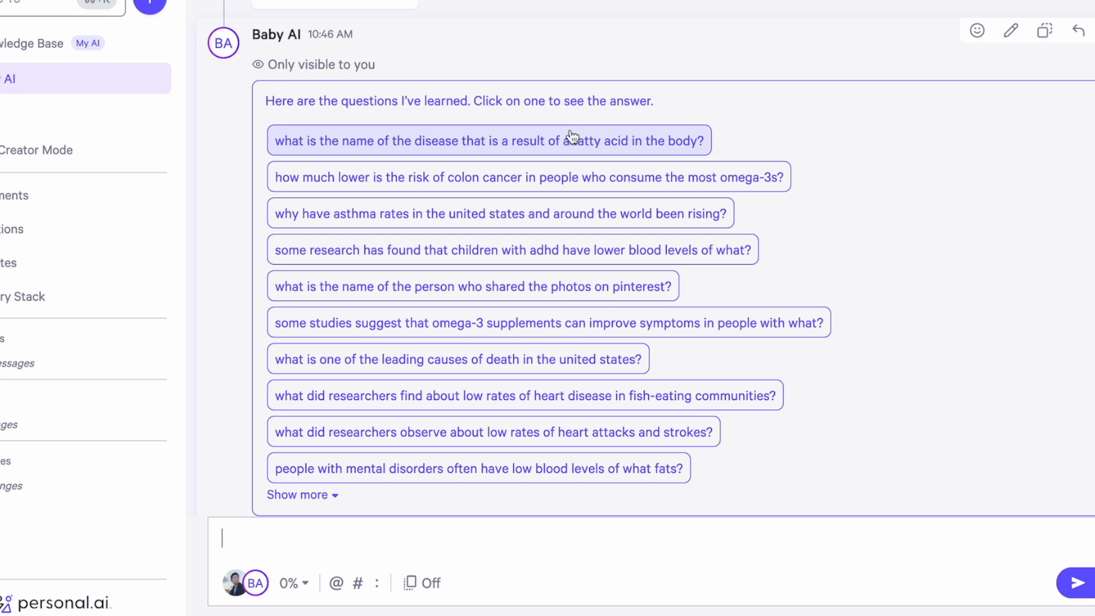
click(490, 140)
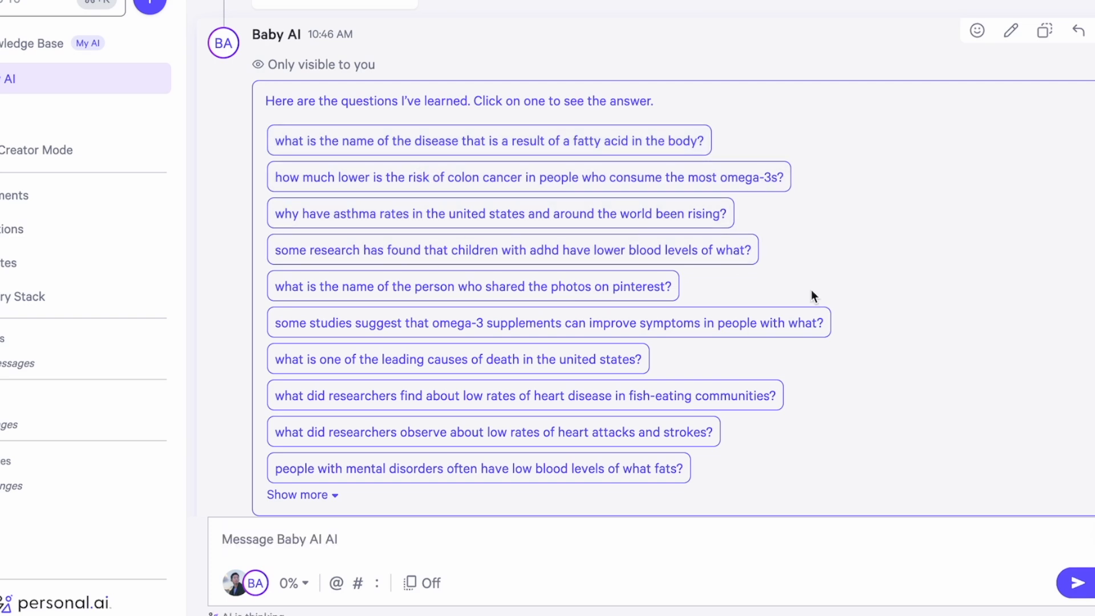
click(528, 175)
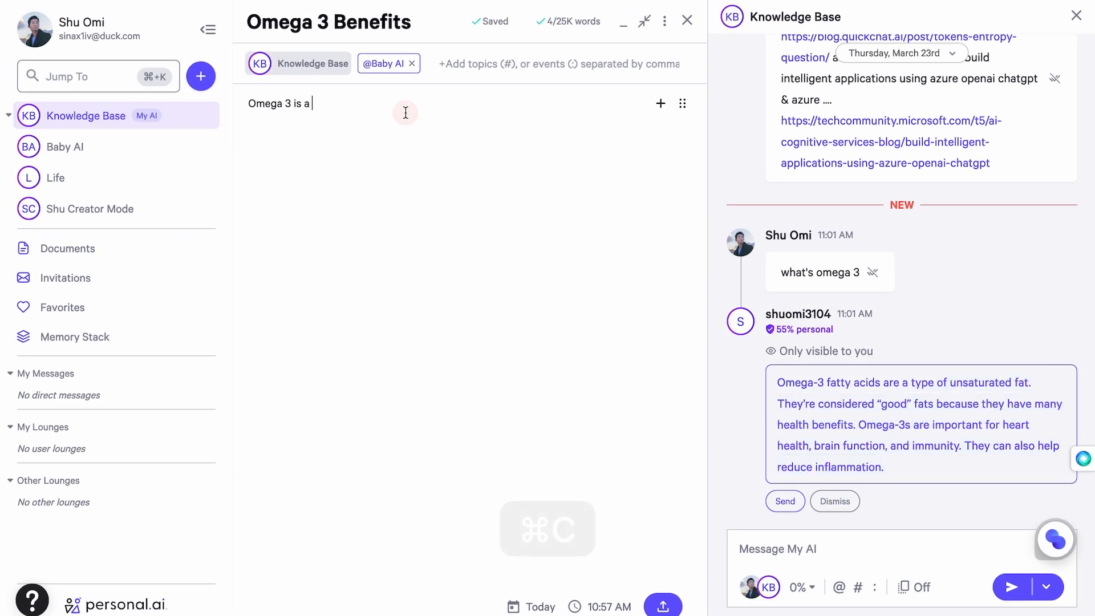
Step: Paste the omega-3 answer into the Omega 3 Benefits note and add a 'List all the benefits of' prompt line
key(cmd+v)
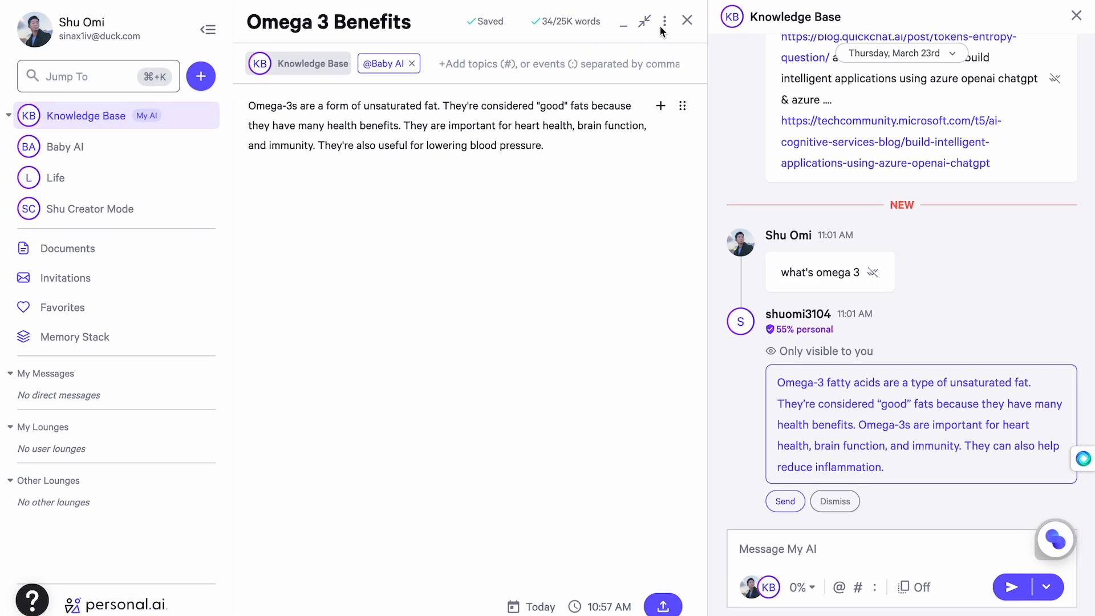
click(663, 21)
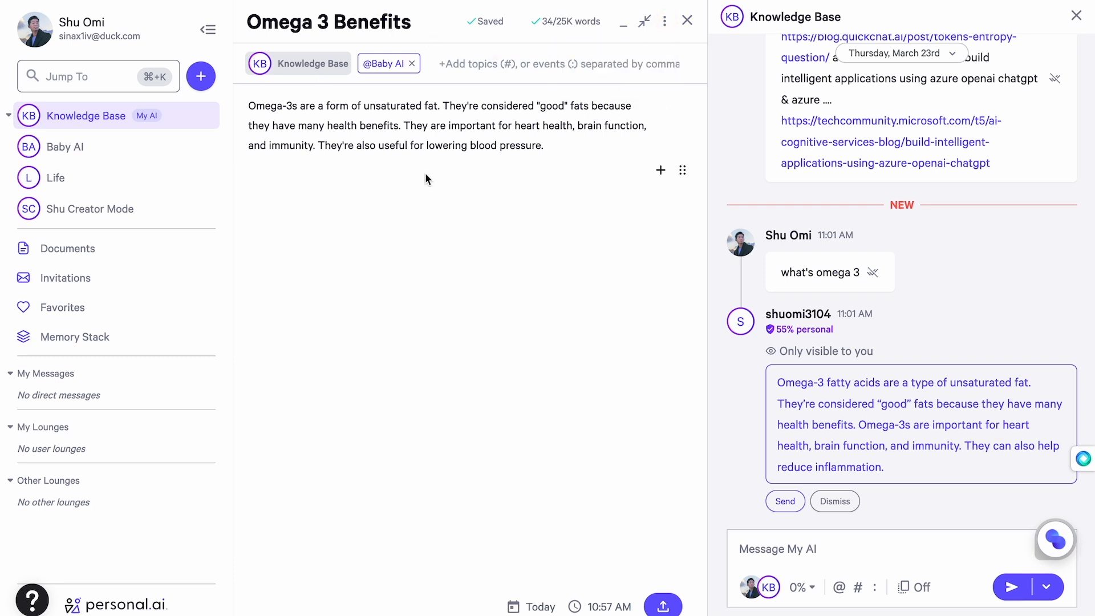
text(List all the benefits of omega 3 fatty ac)
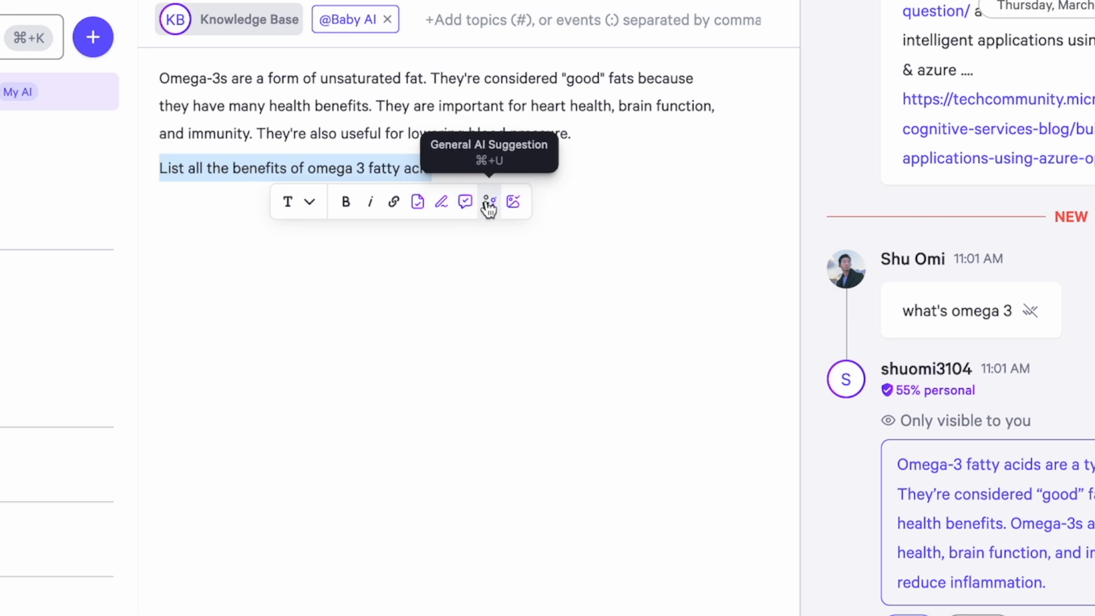
mouse_move(499, 253)
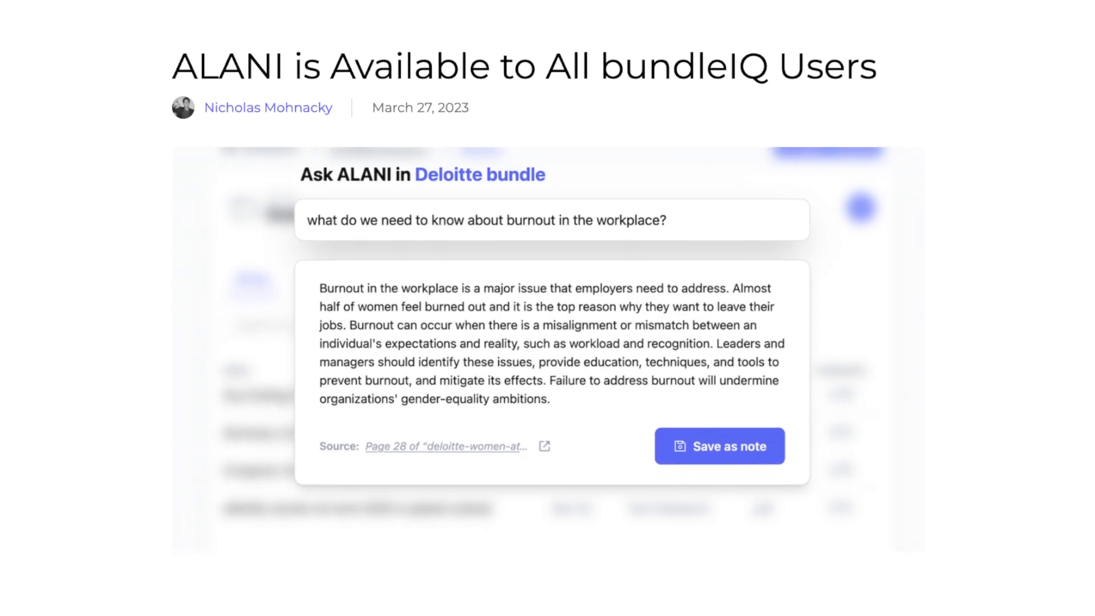
Step: Search related findings for the blood sugar note and add the prediabetes statistic to it
scroll(down, 3)
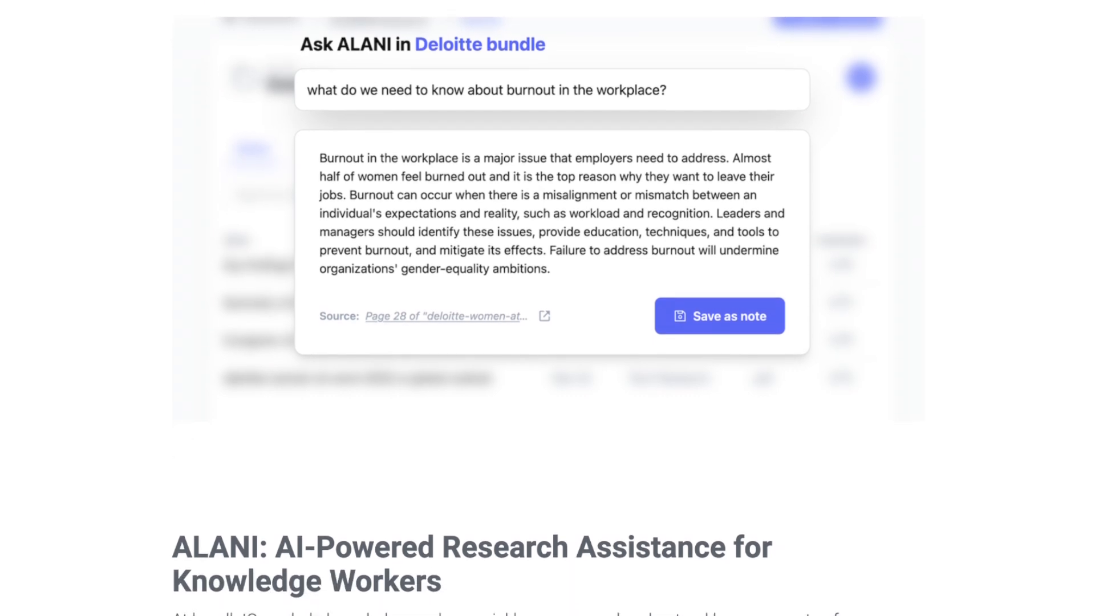
scroll(down, 3)
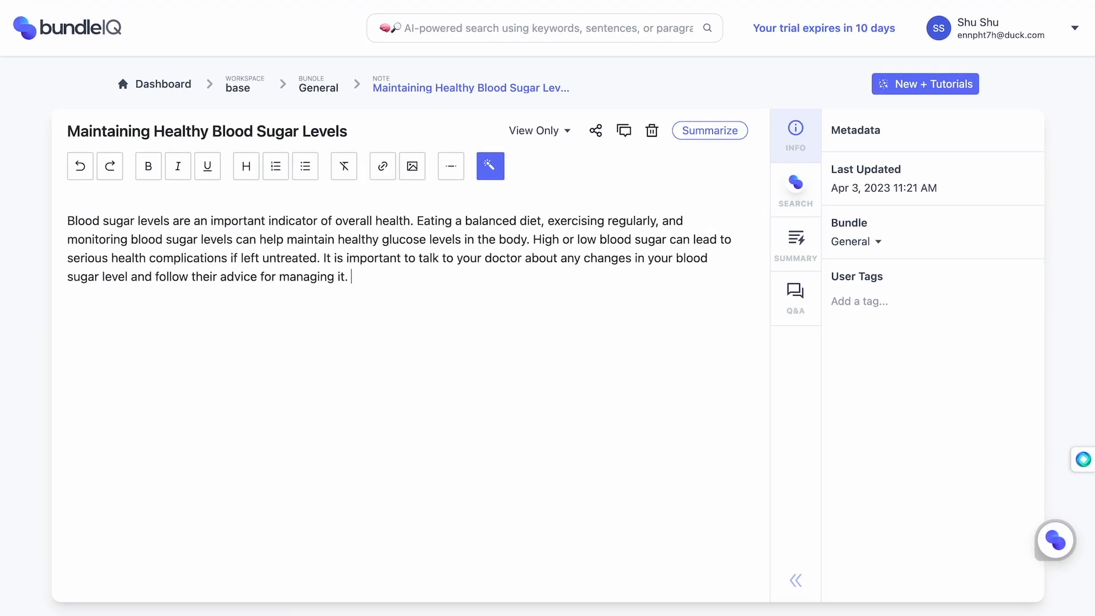
click(795, 189)
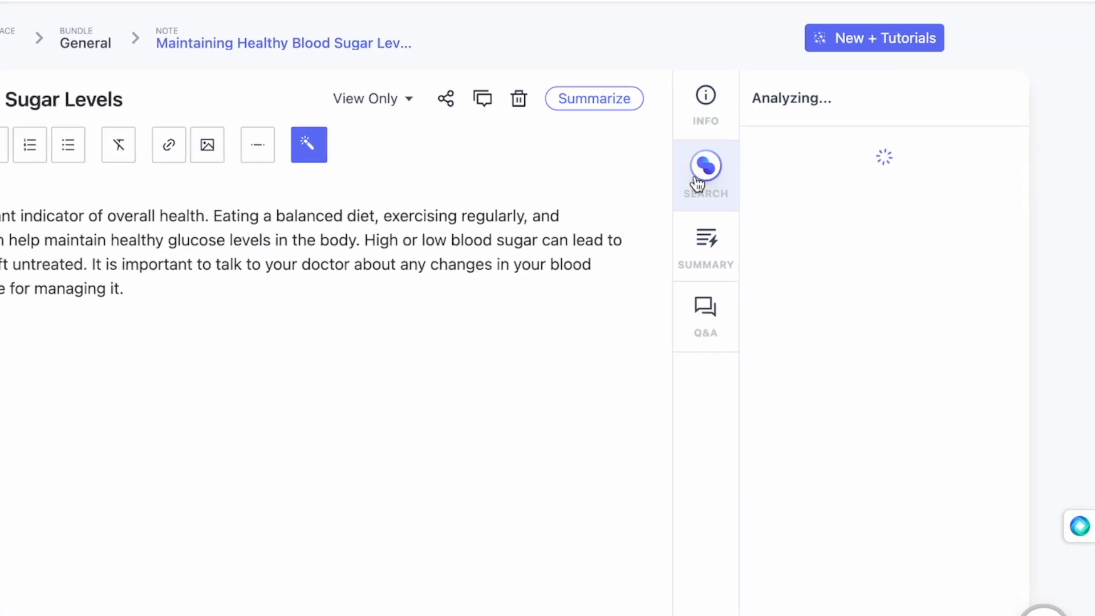
click(705, 174)
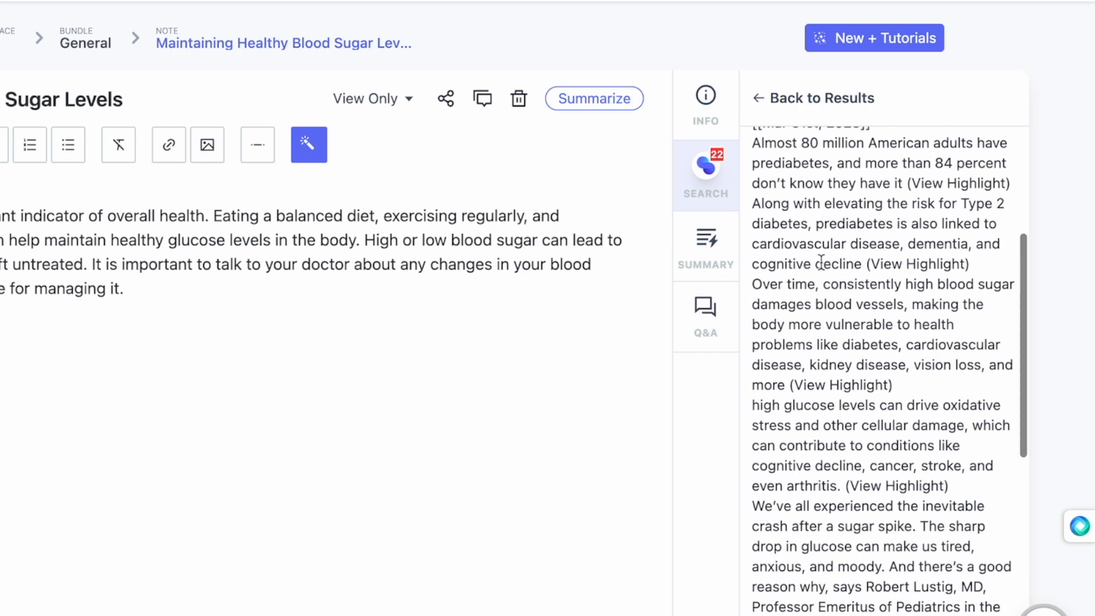
drag(753, 143, 801, 164)
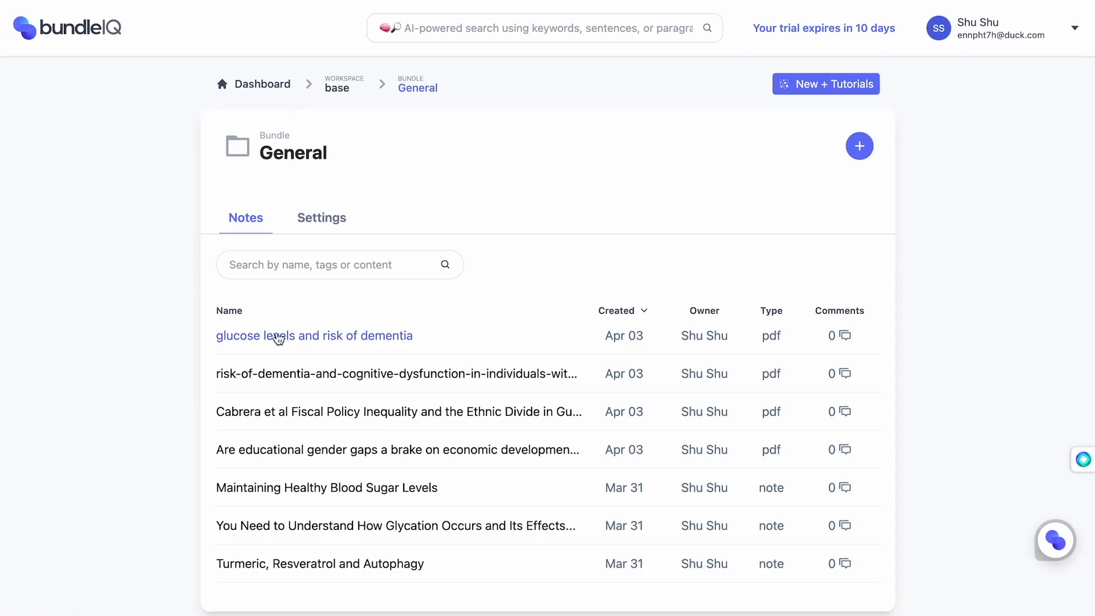
Step: Generate an AI summary of page 1 of the glucose levels and risk of dementia paper
click(313, 336)
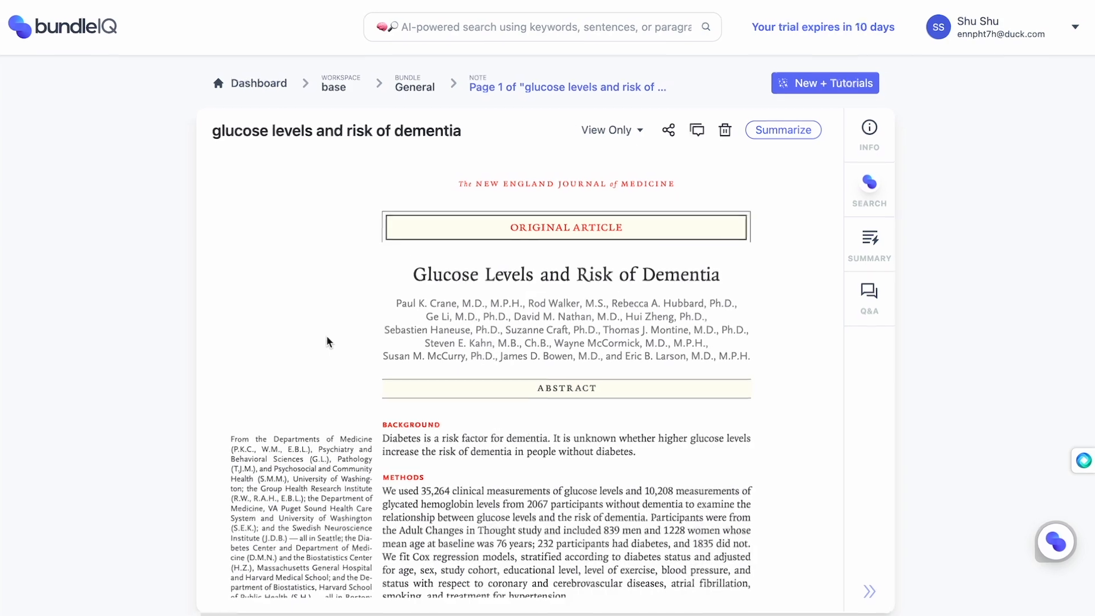
click(869, 244)
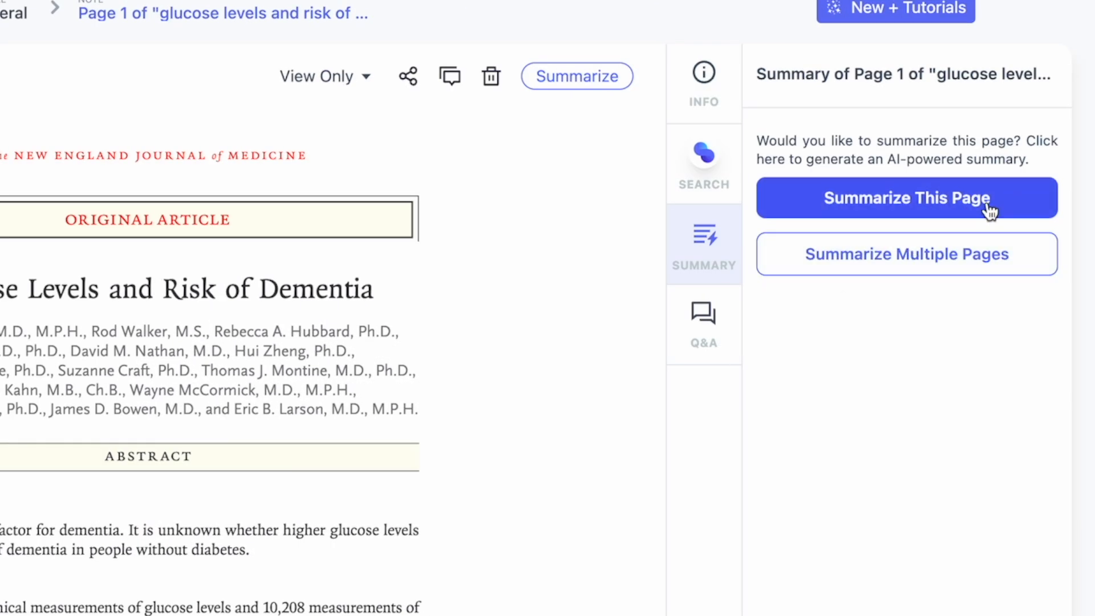
click(906, 197)
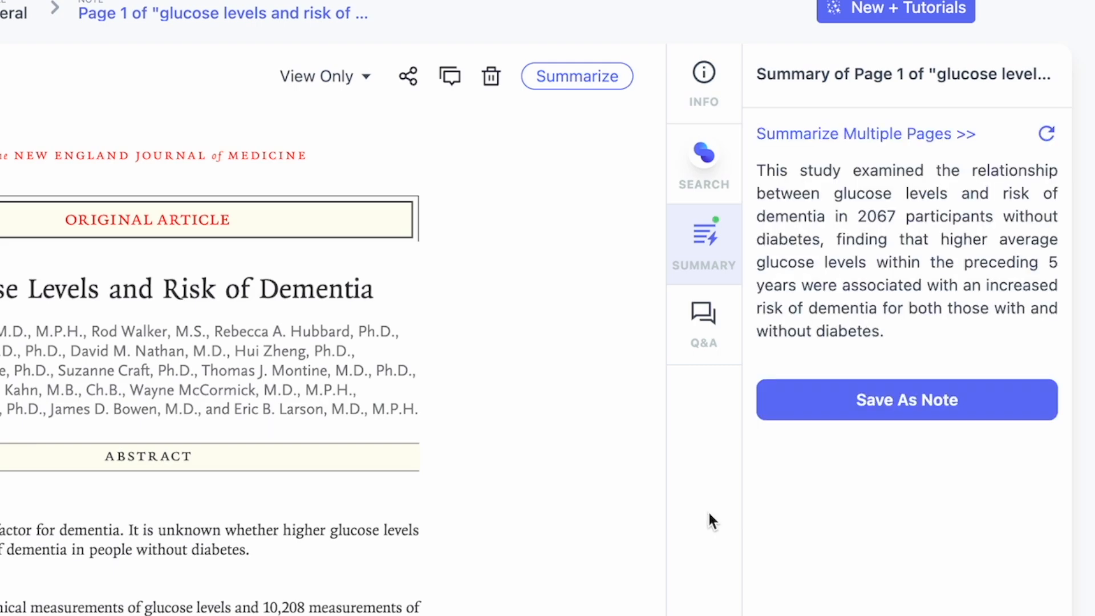
click(703, 164)
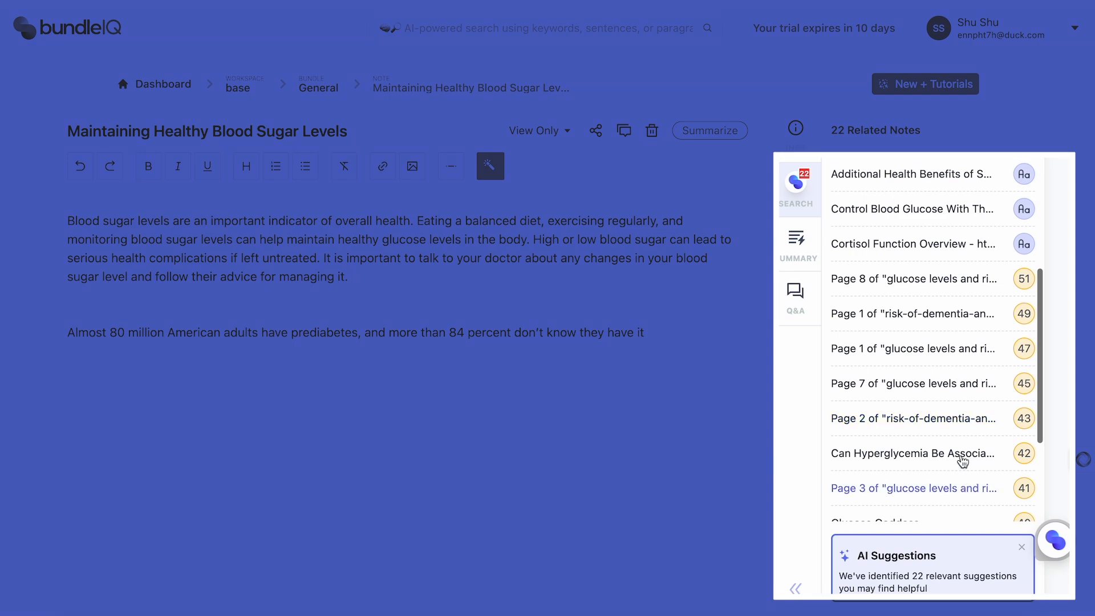
Step: Review a related dementia risk paper result and select a passage from the further page summary
click(914, 314)
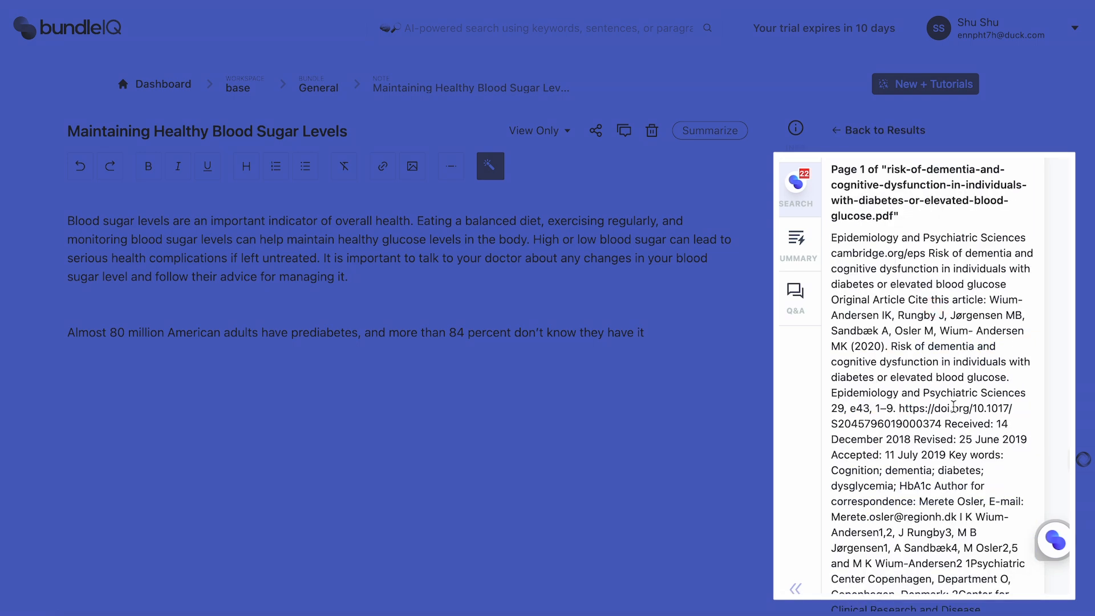
scroll(down, 3)
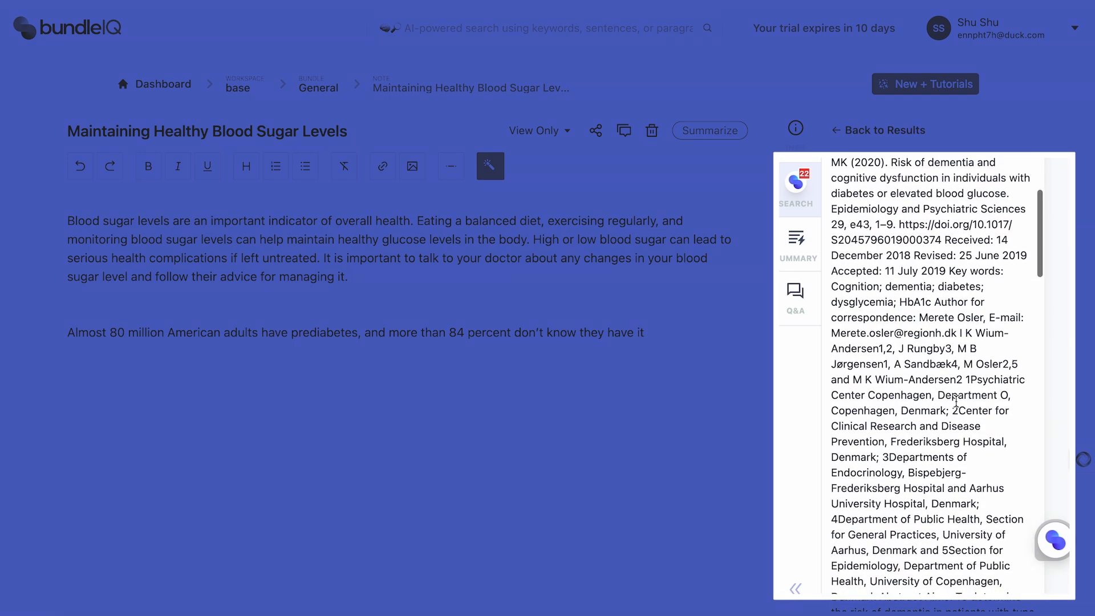
scroll(down, 3)
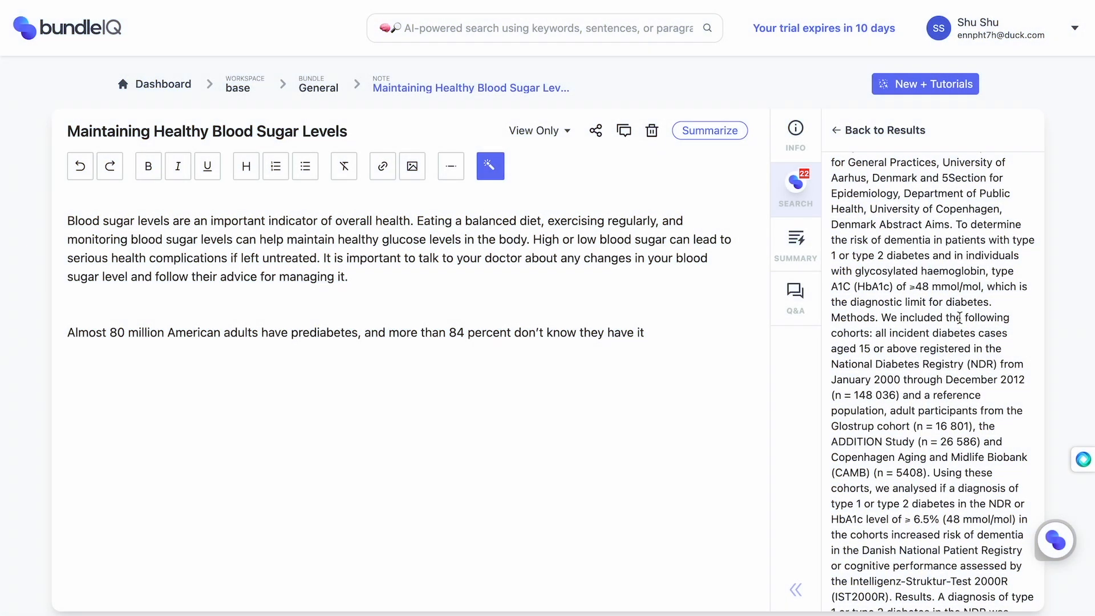
drag(959, 225, 1004, 267)
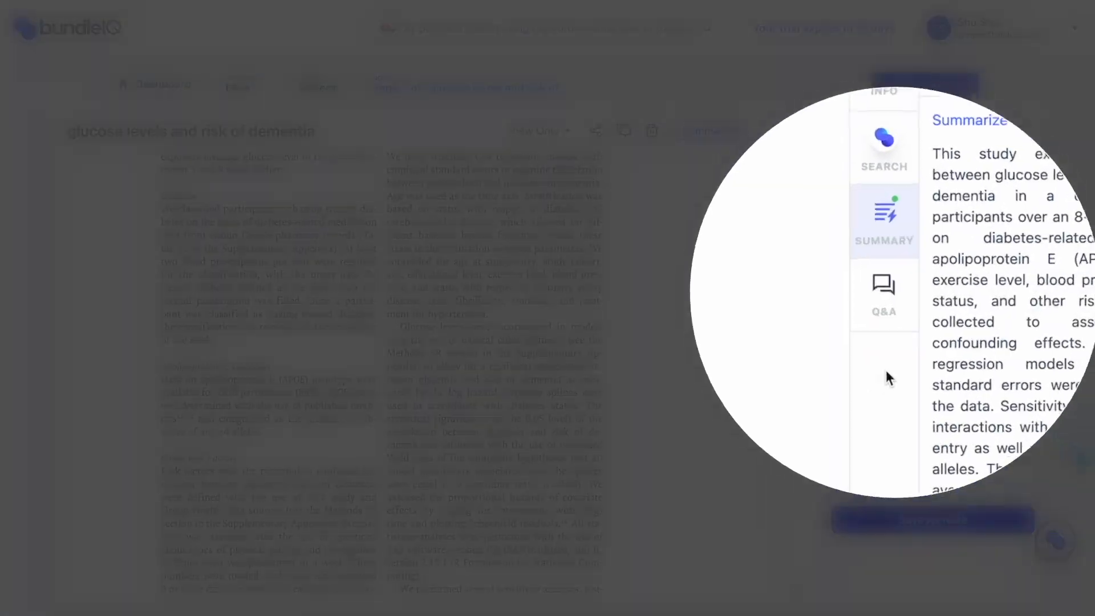
Step: Get a Q&A AI answer to 'what methods did they use' about the glucose and dementia study
click(795, 289)
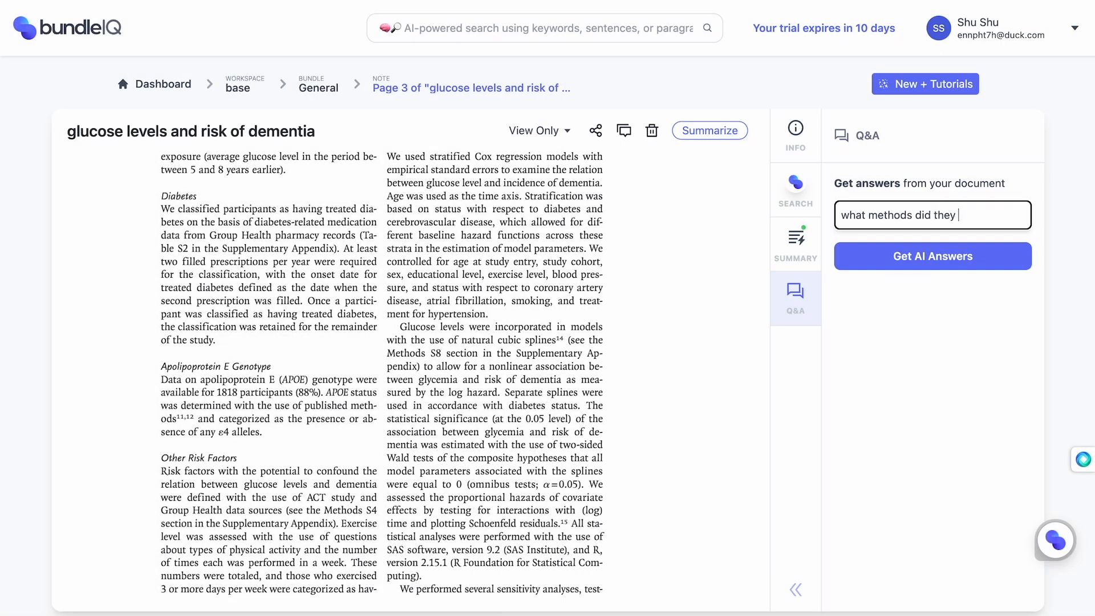
click(932, 256)
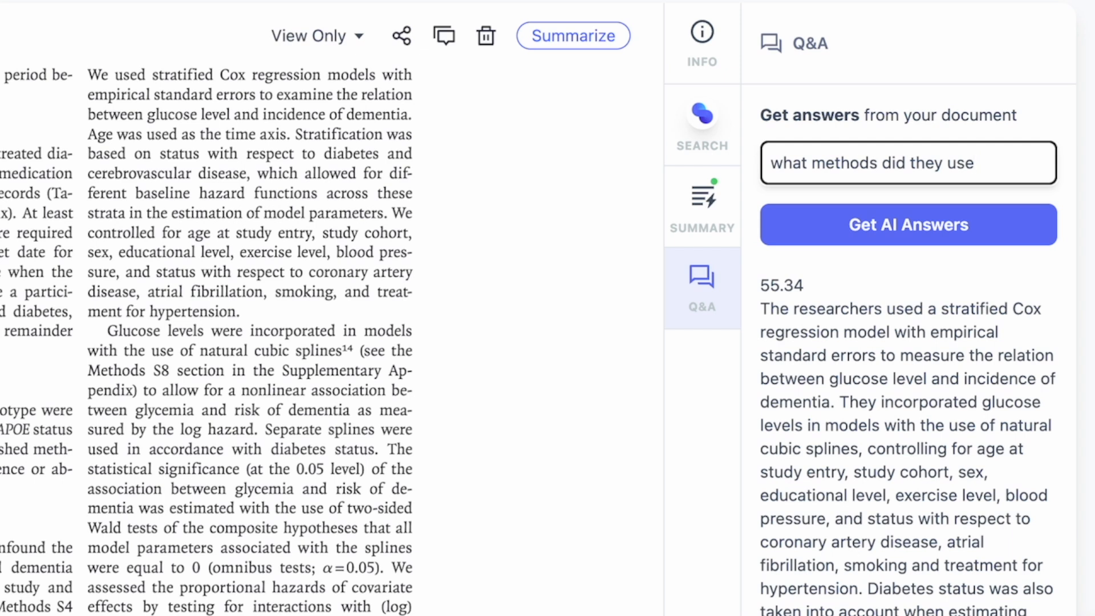
scroll(down, 3)
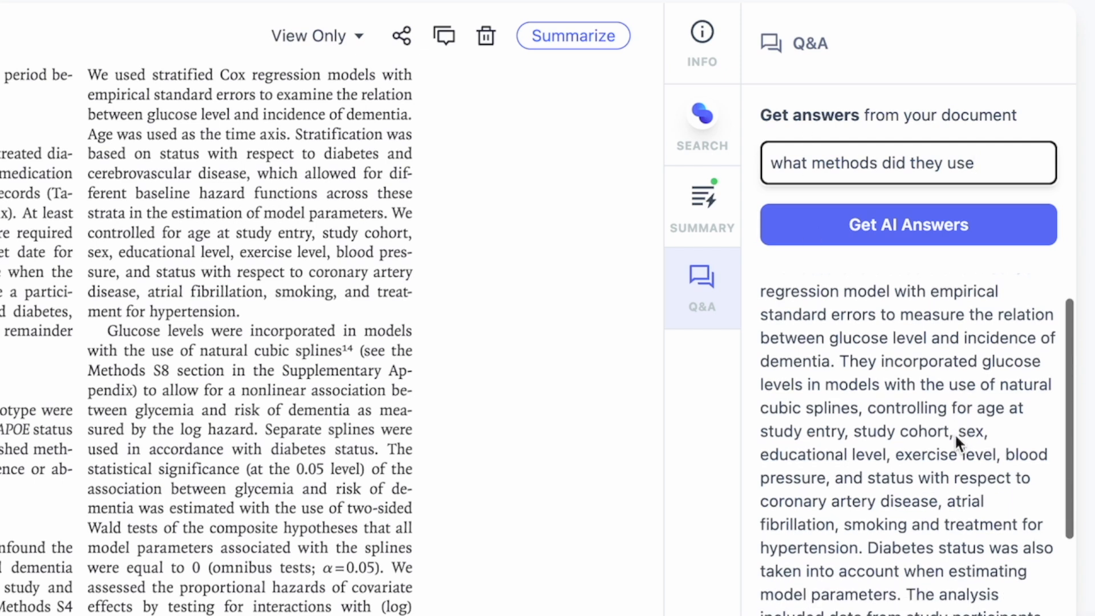
scroll(down, 3)
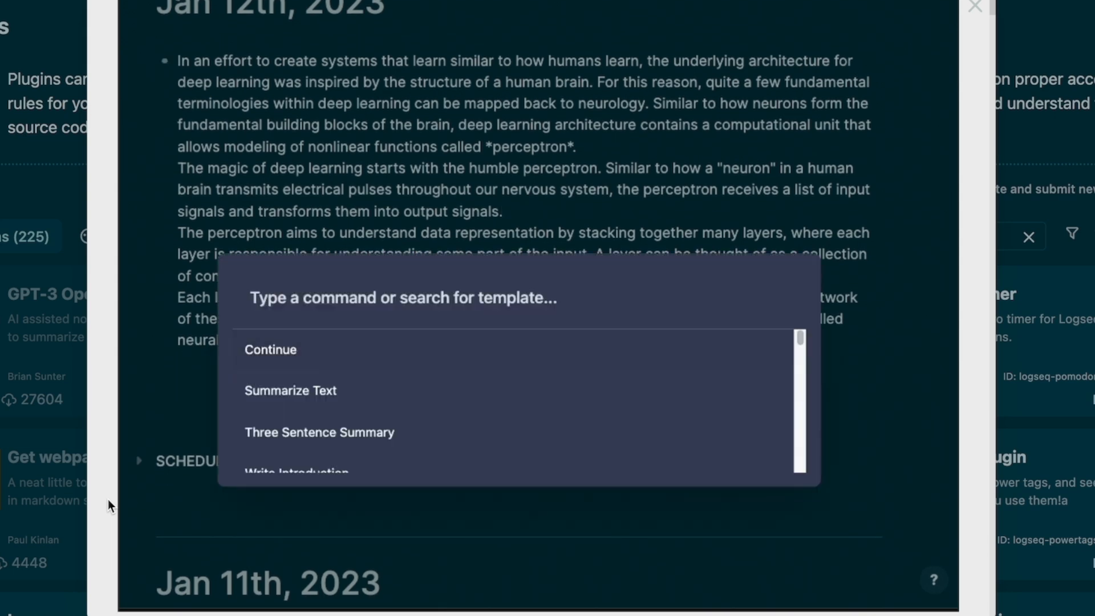
Step: Close the Logseq journal AI prompt and browse the Plugins Marketplace listings such as GPT-3 OpenAI and Anki Sync
click(291, 390)
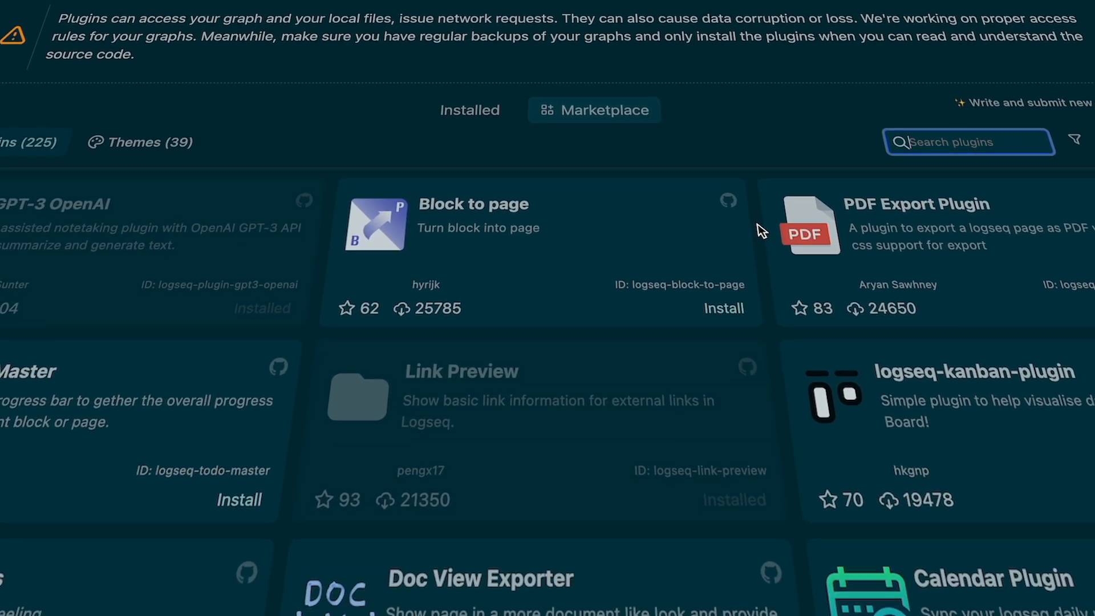
scroll(down, 3)
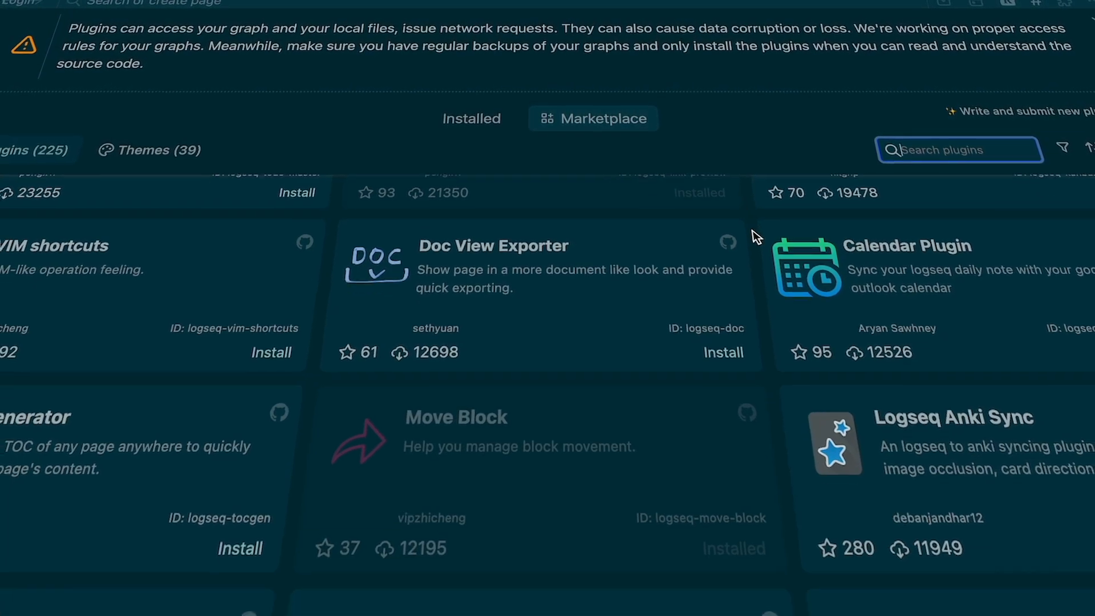
scroll(down, 3)
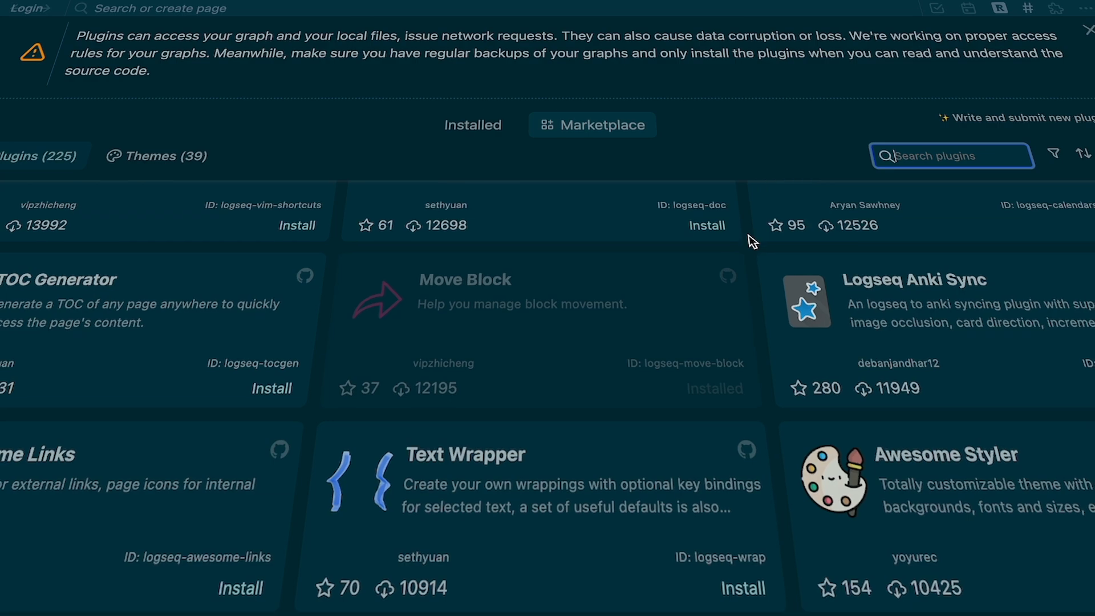